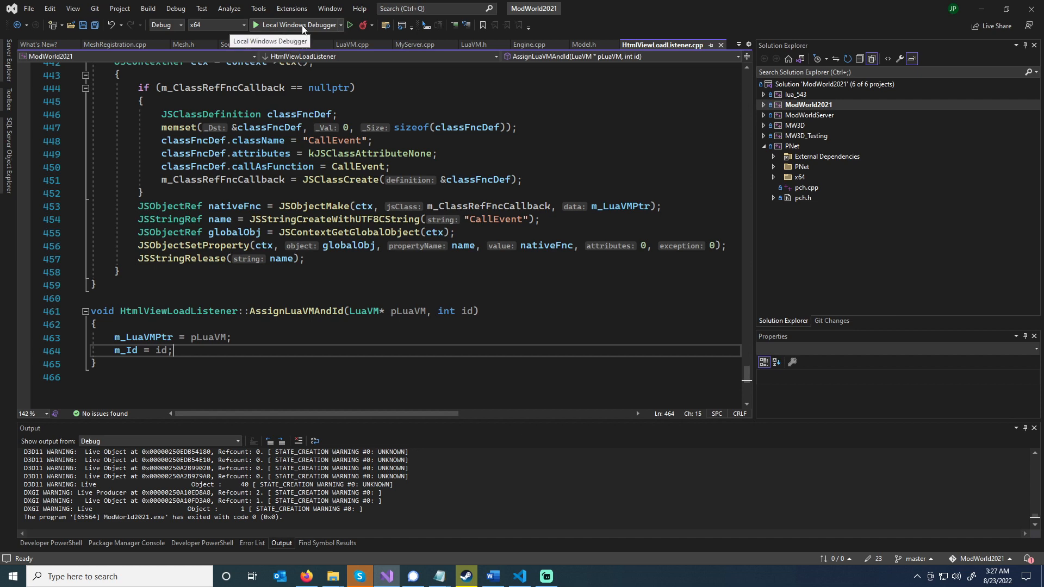
Launch ModWorld2021 under the Local Windows Debugger, showing the white square frame
left_click(297, 25)
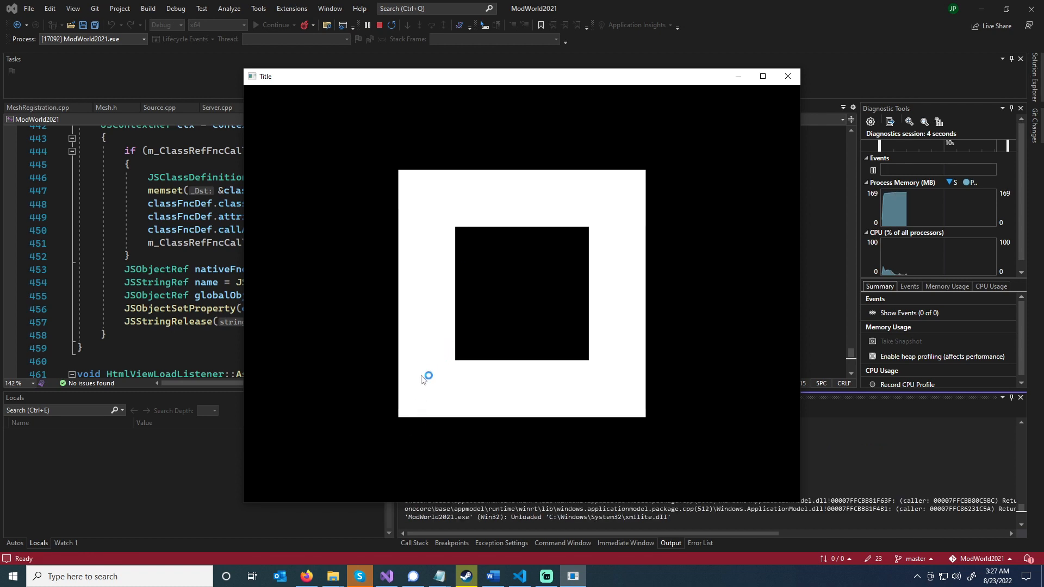
mouse_move(310, 446)
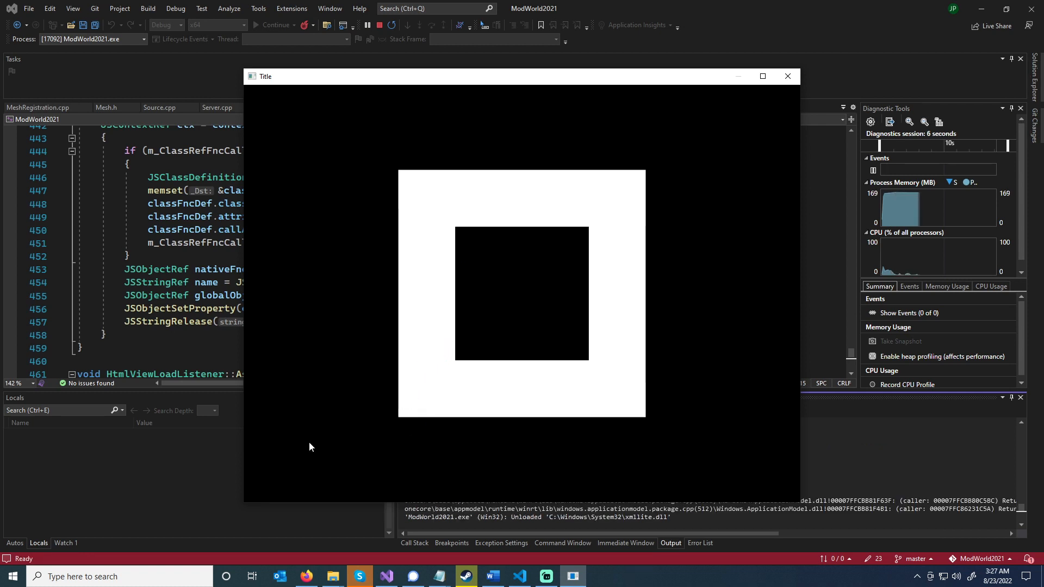
mouse_move(424, 377)
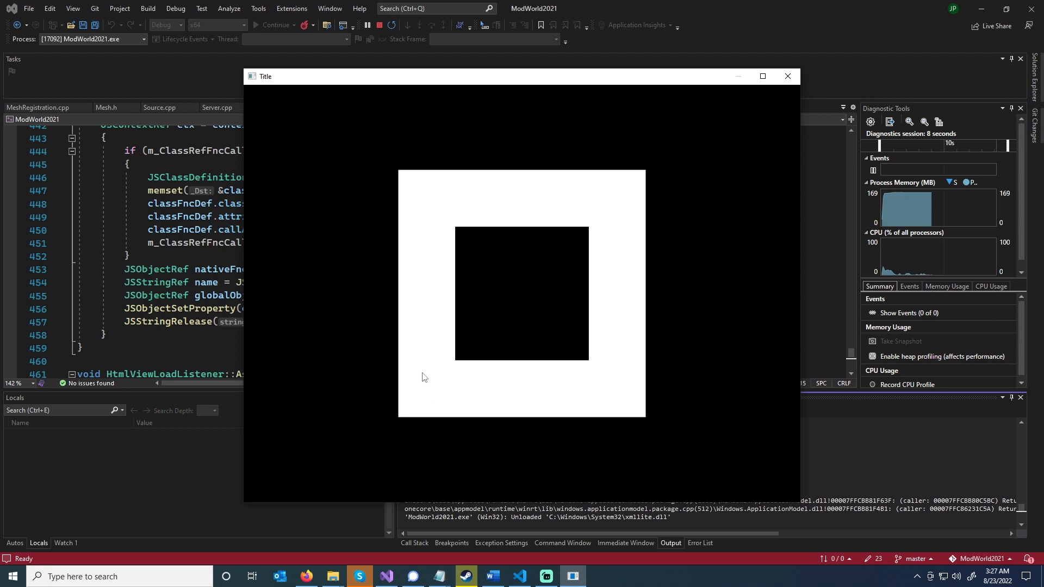
mouse_move(478, 362)
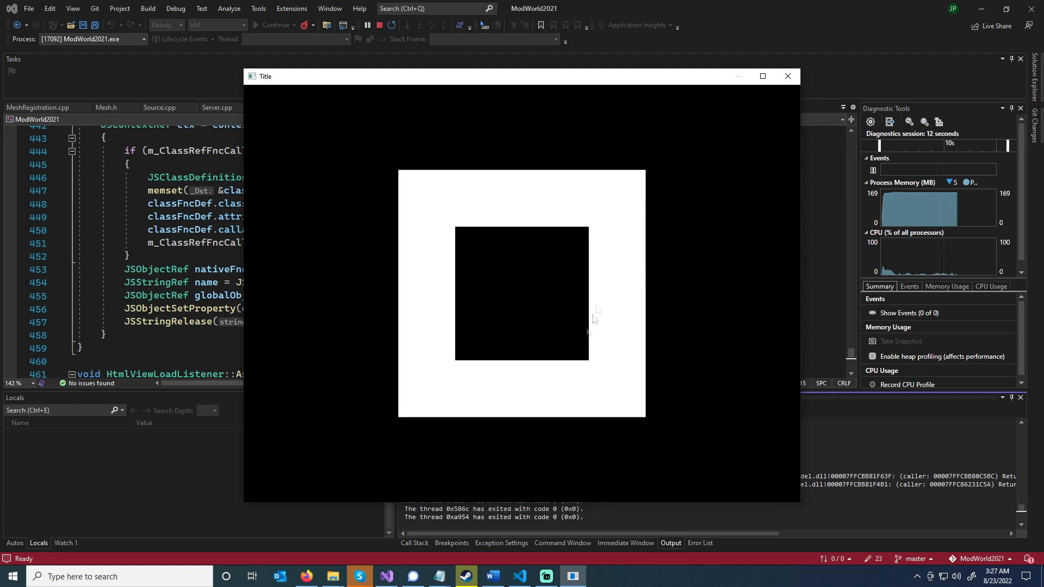
mouse_move(597, 304)
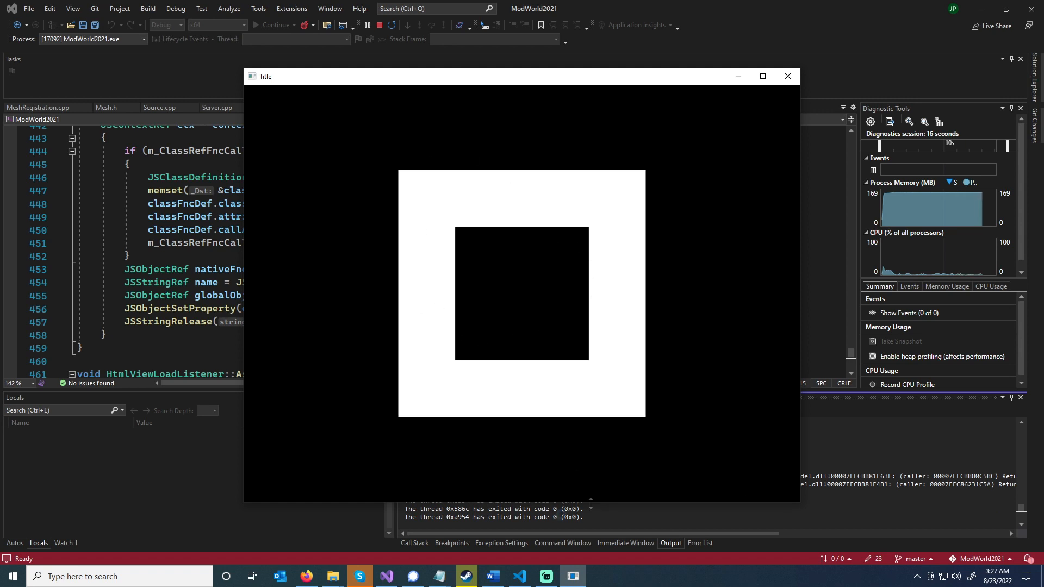
mouse_move(531, 304)
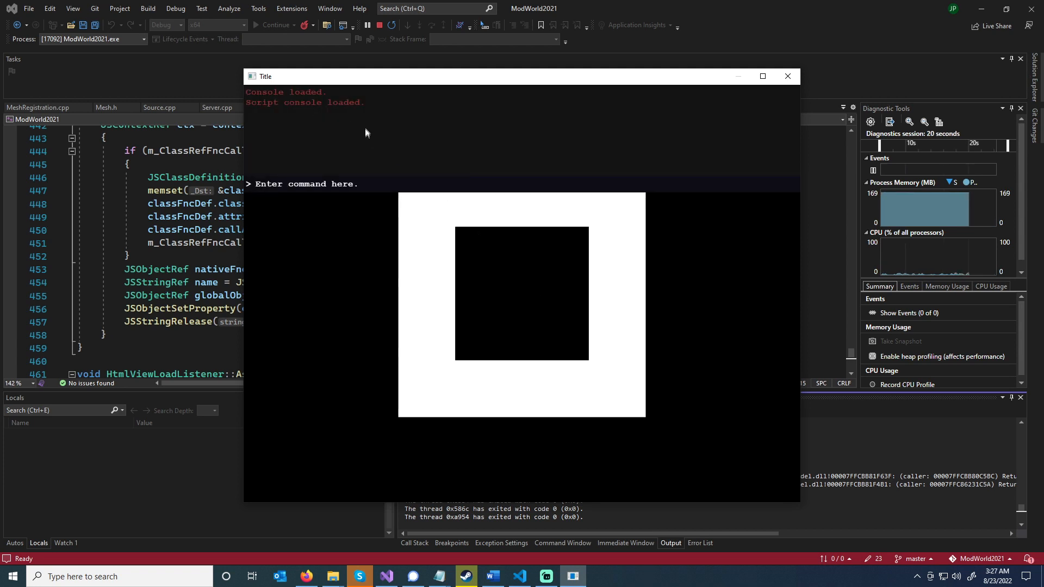
mouse_move(429, 210)
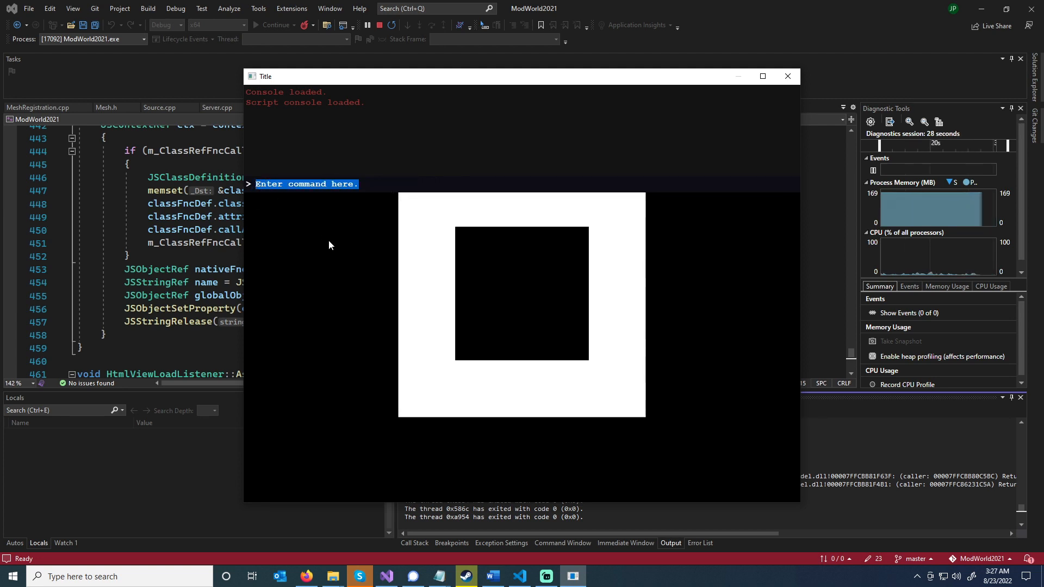
mouse_move(325, 263)
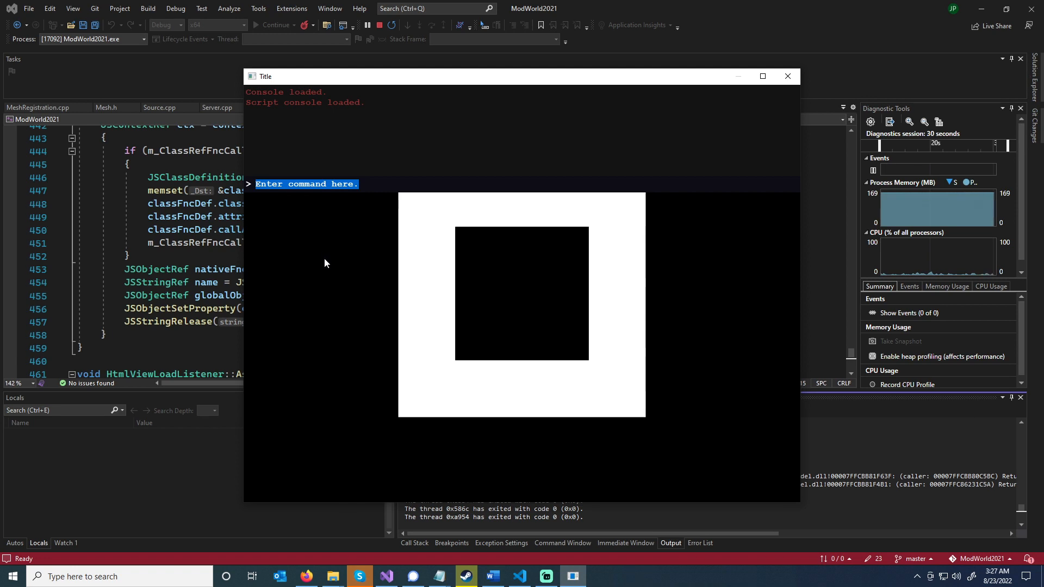
Focus the Lua console's command line, ready for a command
left_click(328, 184)
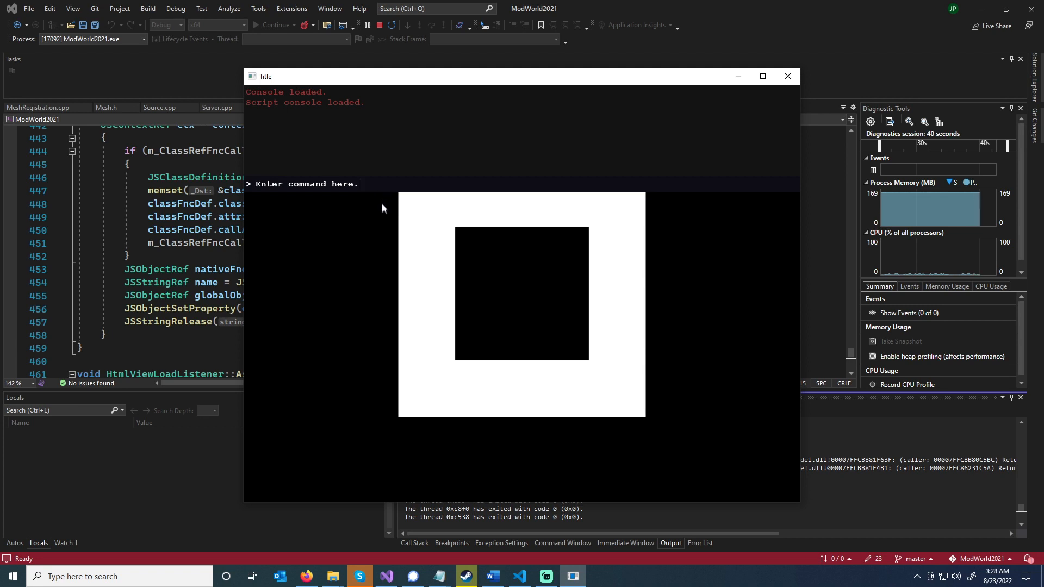
mouse_move(355, 250)
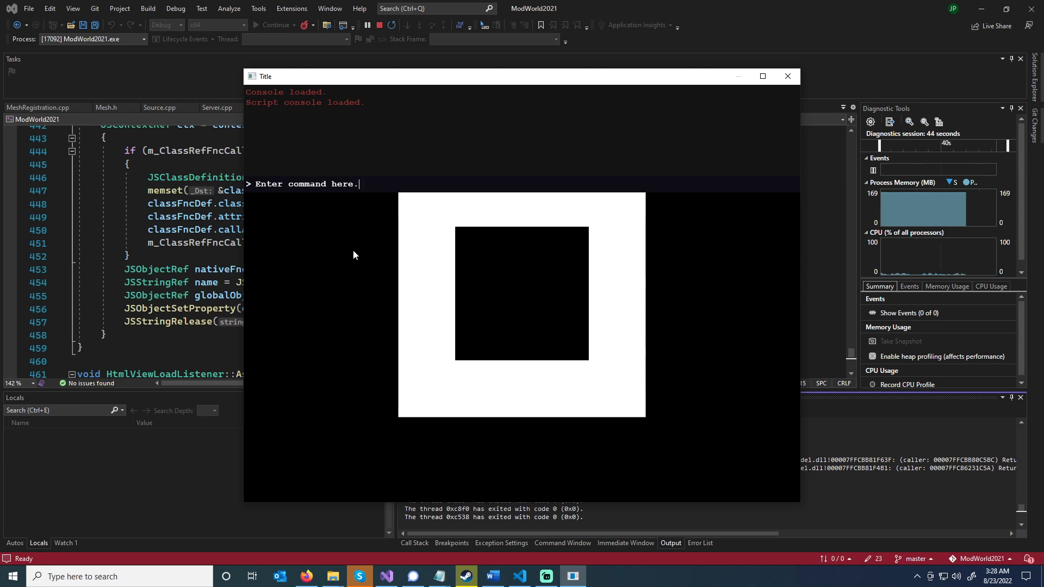
mouse_move(348, 266)
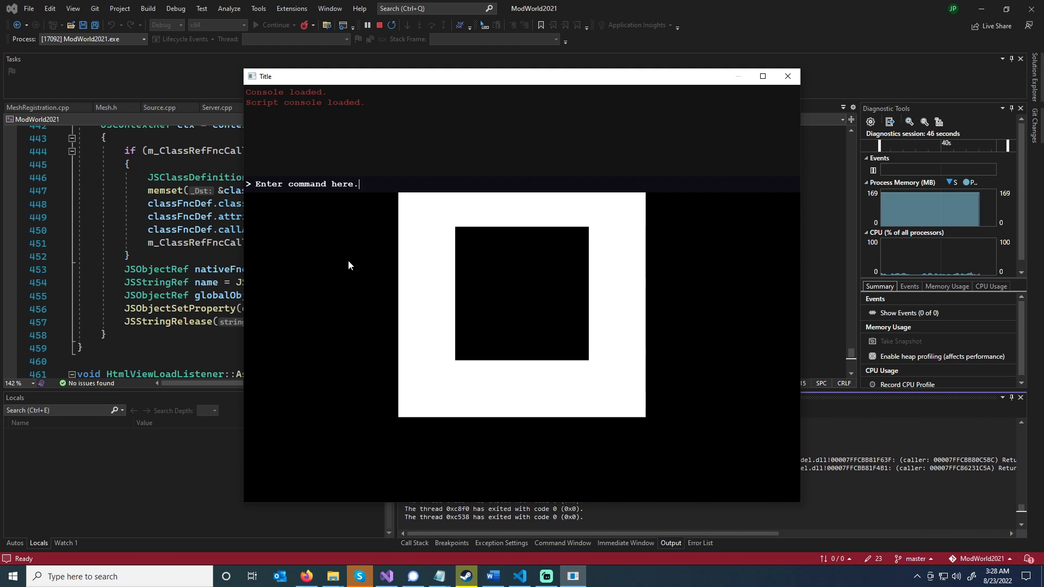
mouse_move(296, 196)
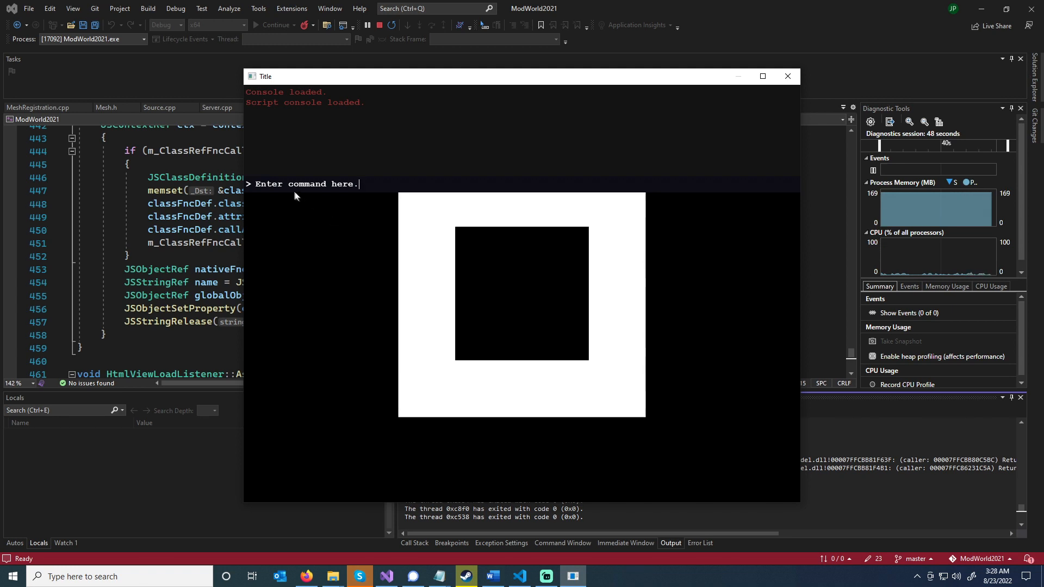
mouse_move(371, 200)
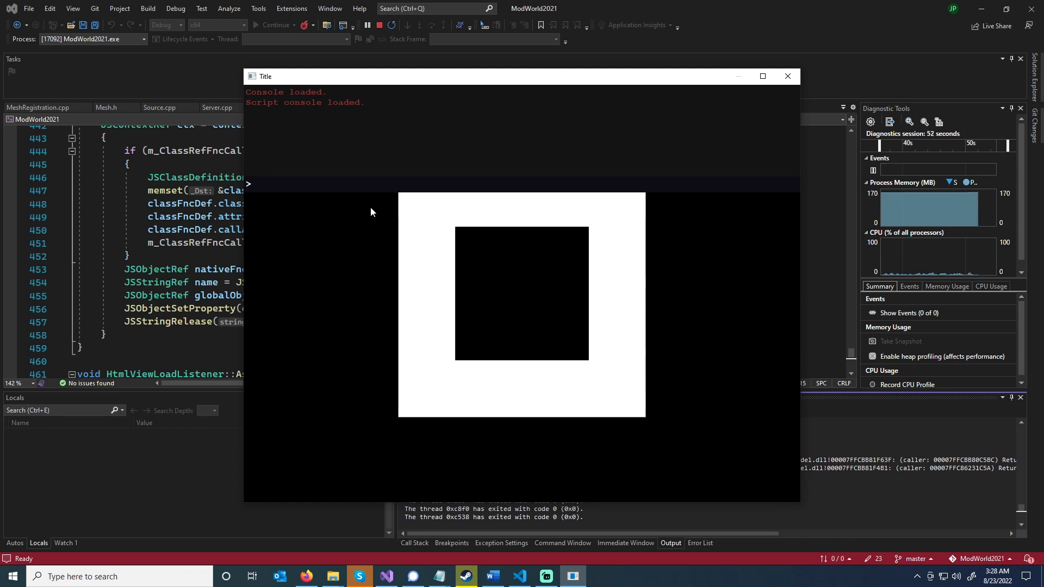
mouse_move(346, 230)
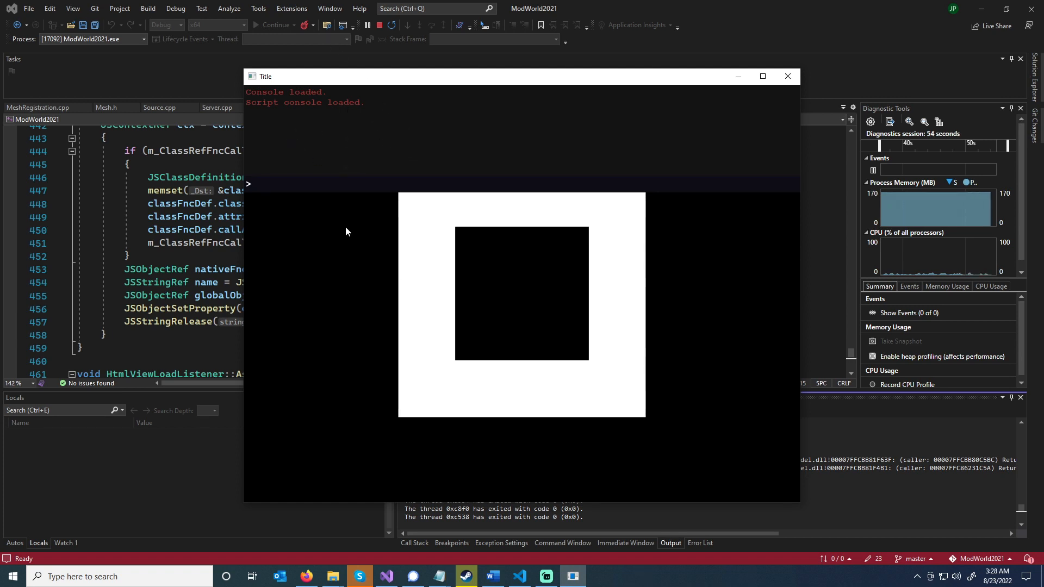
mouse_move(793, 203)
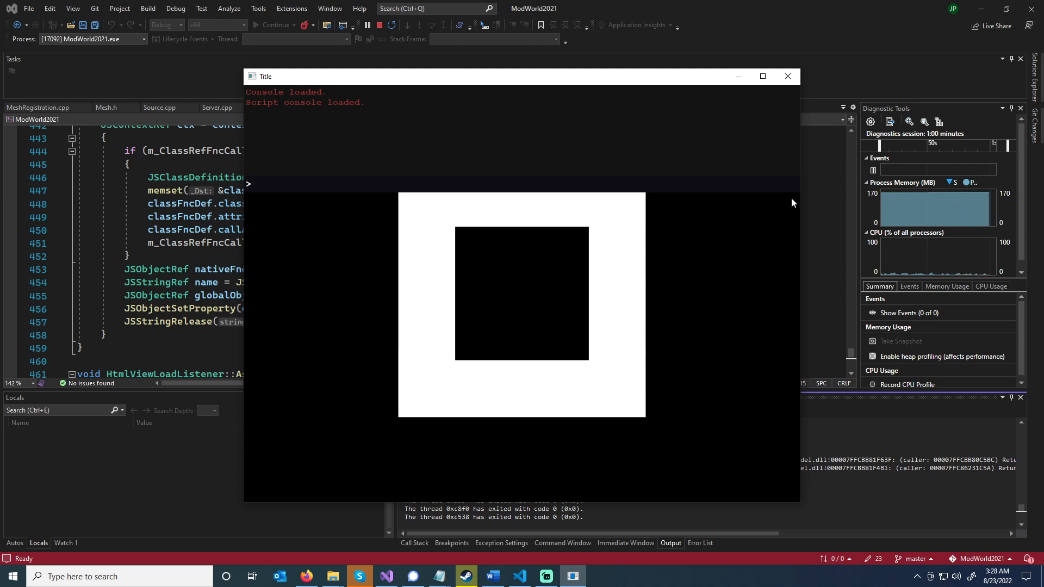
Run asdf in the console, producing a syntax error echoed in the Output window
type("asdf")
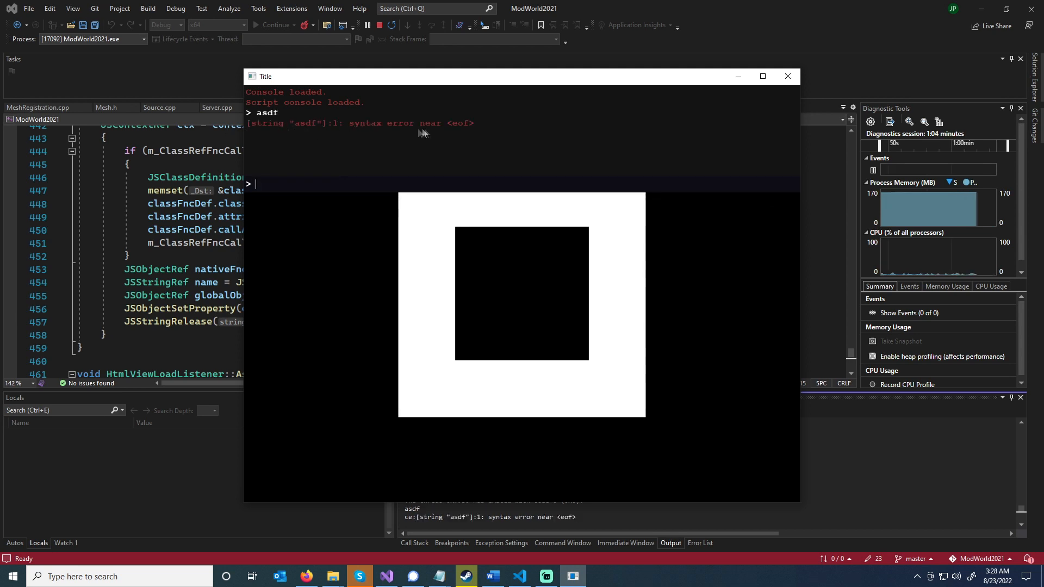
mouse_move(370, 258)
type("print('Hello')")
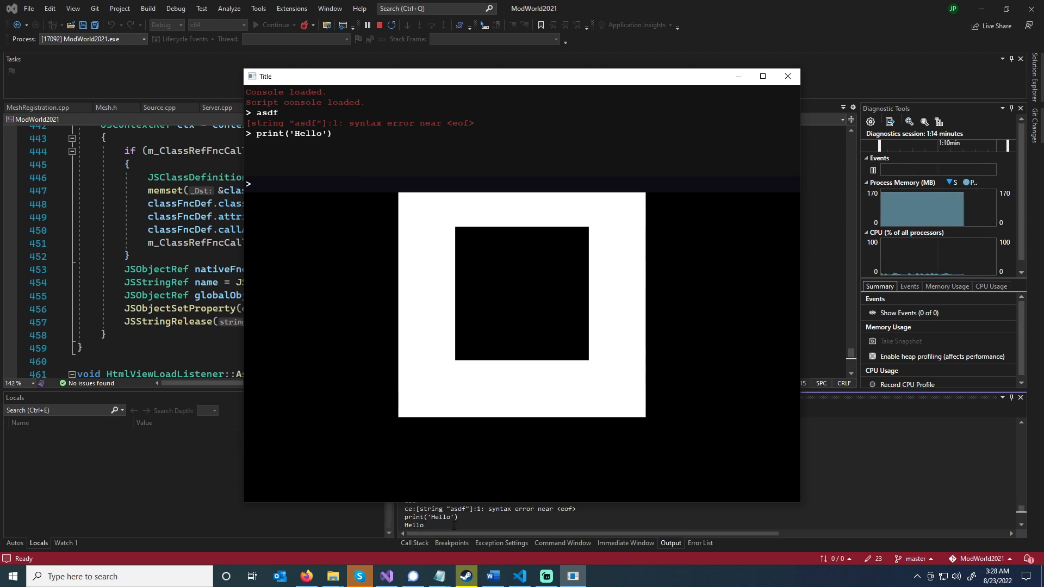
mouse_move(353, 260)
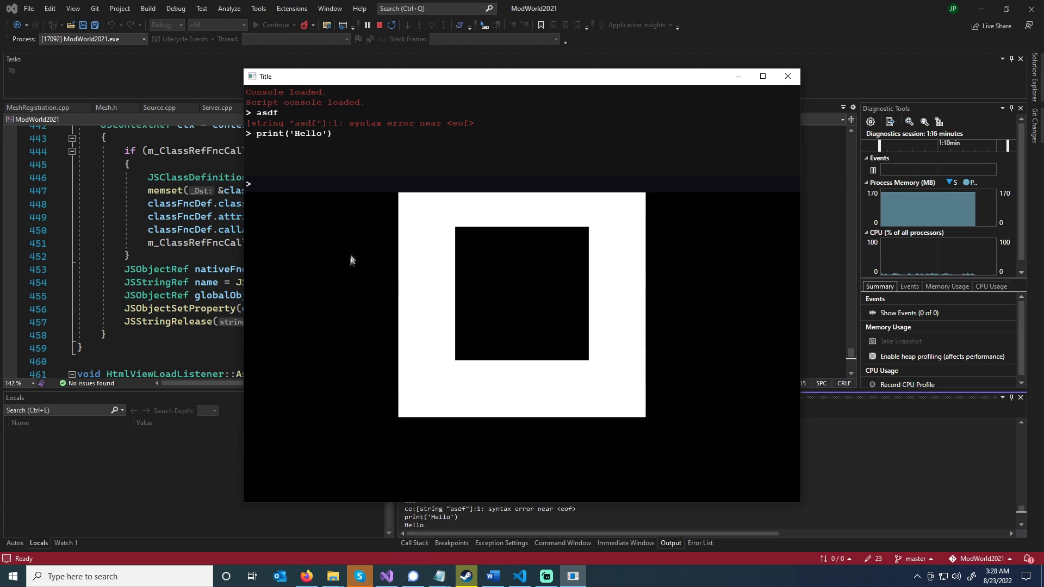
mouse_move(351, 274)
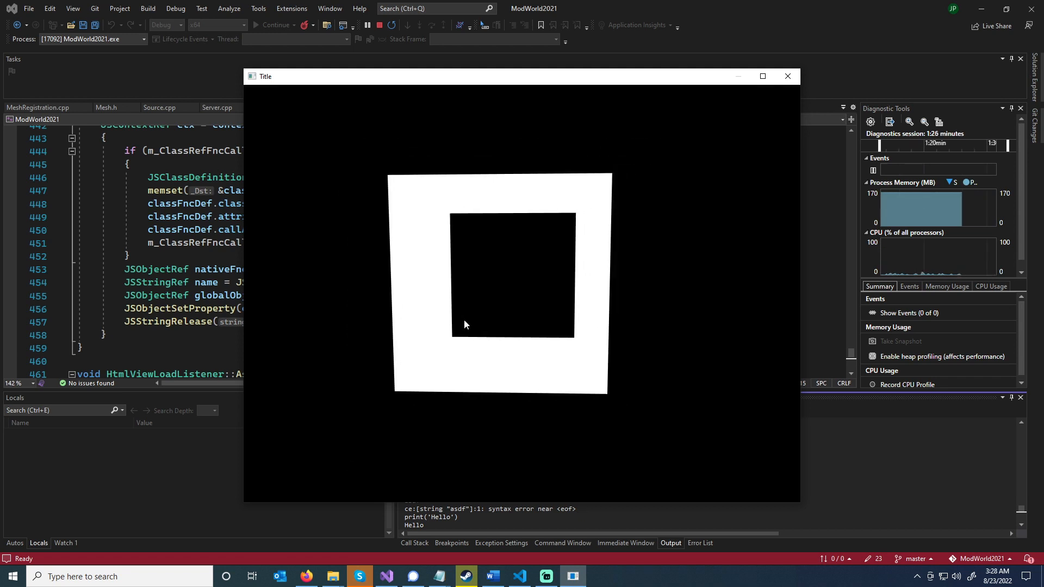
mouse_move(373, 121)
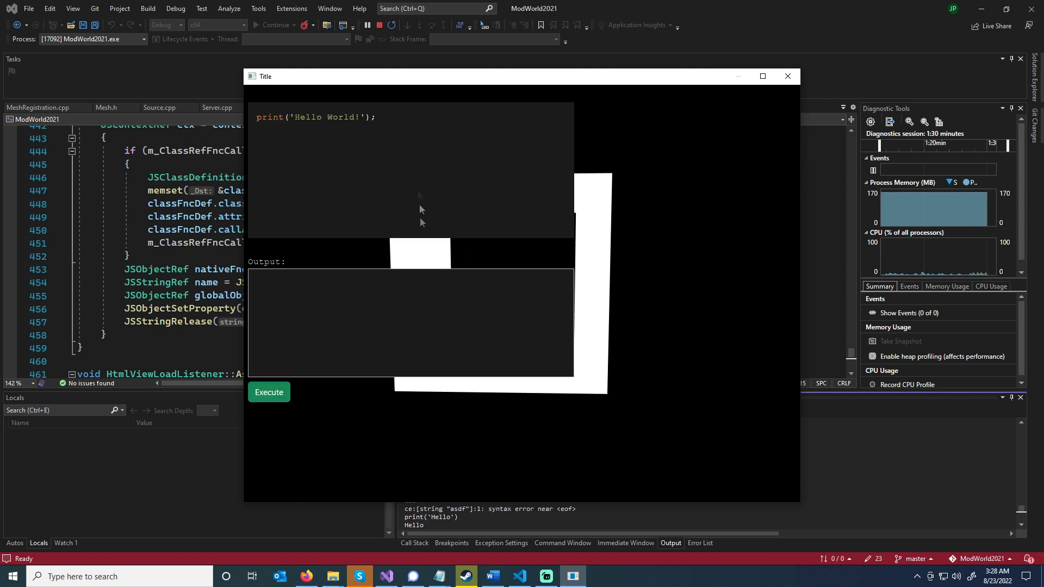
mouse_move(393, 137)
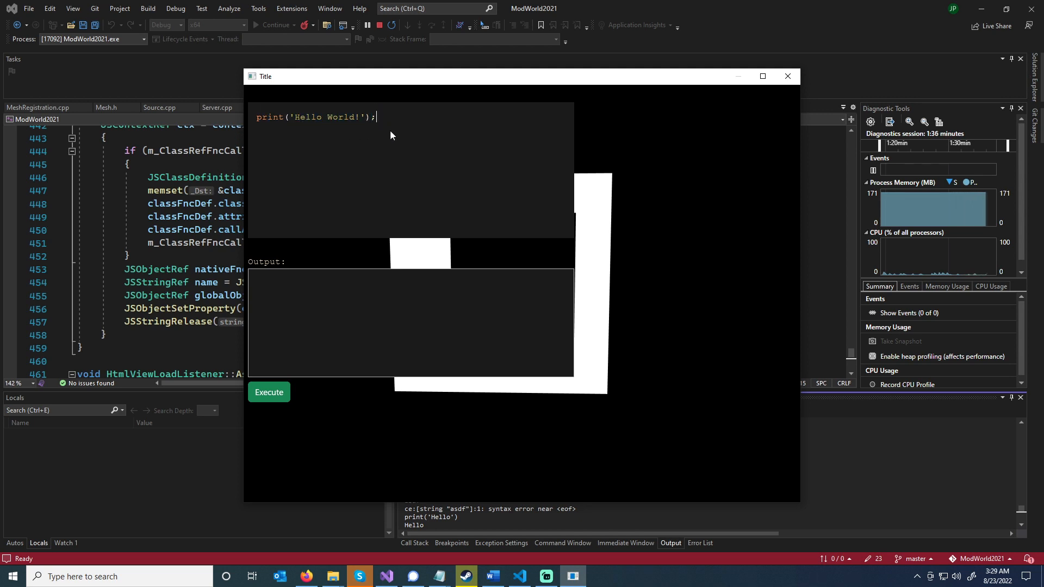
mouse_move(402, 129)
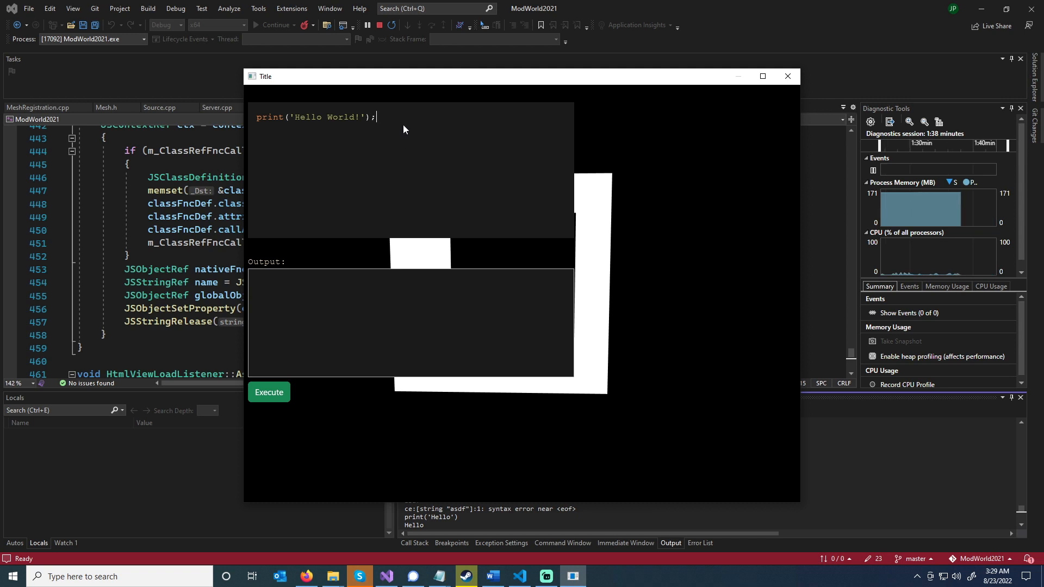
Select the whole sample line print('Hello World!'); in the script panel
triple_click(317, 116)
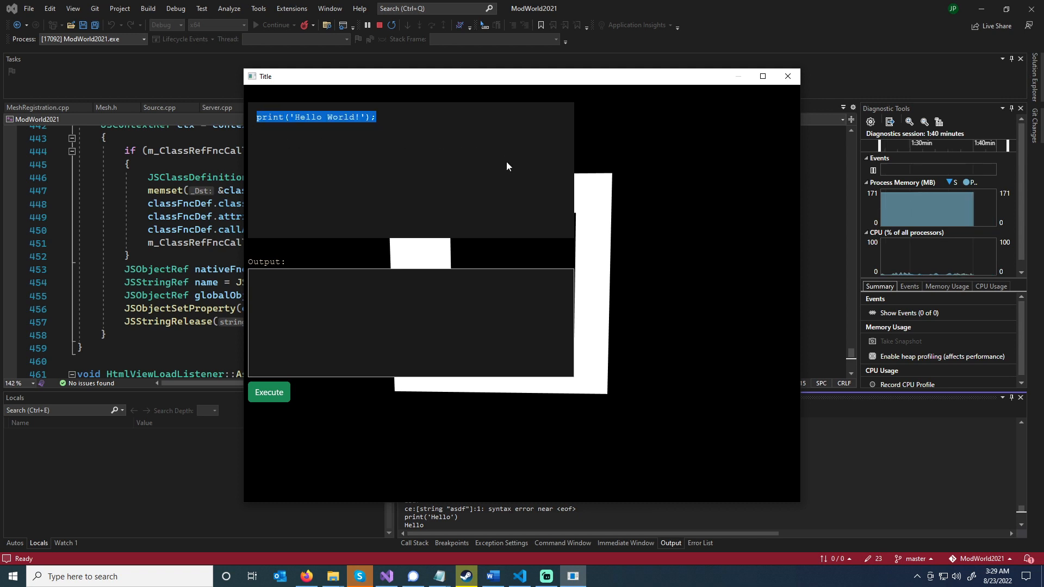
Replace the sample with the Lua loop for i = 1, 5 do print(i) end
key("Delete")
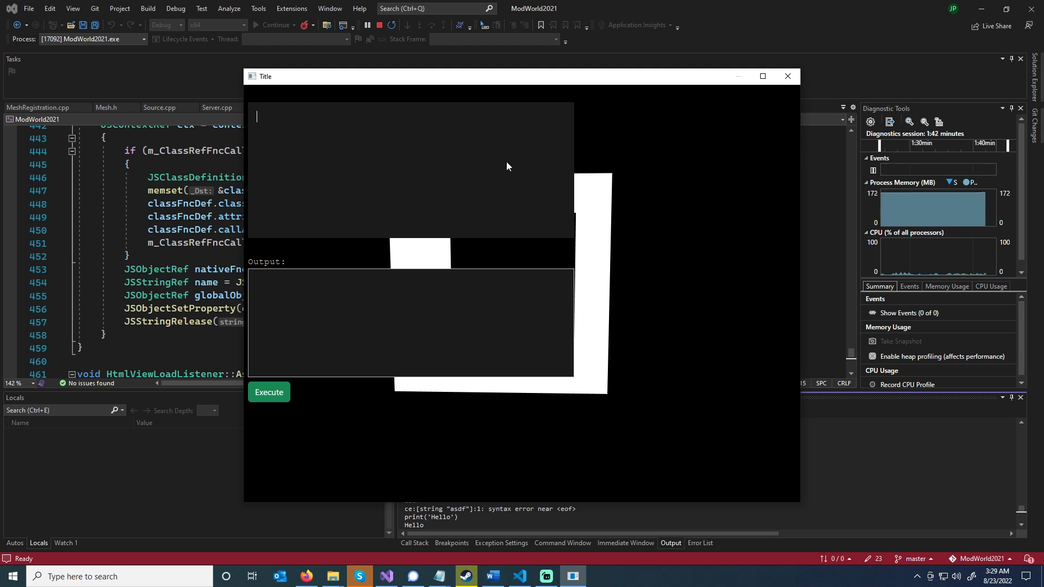
type("for")
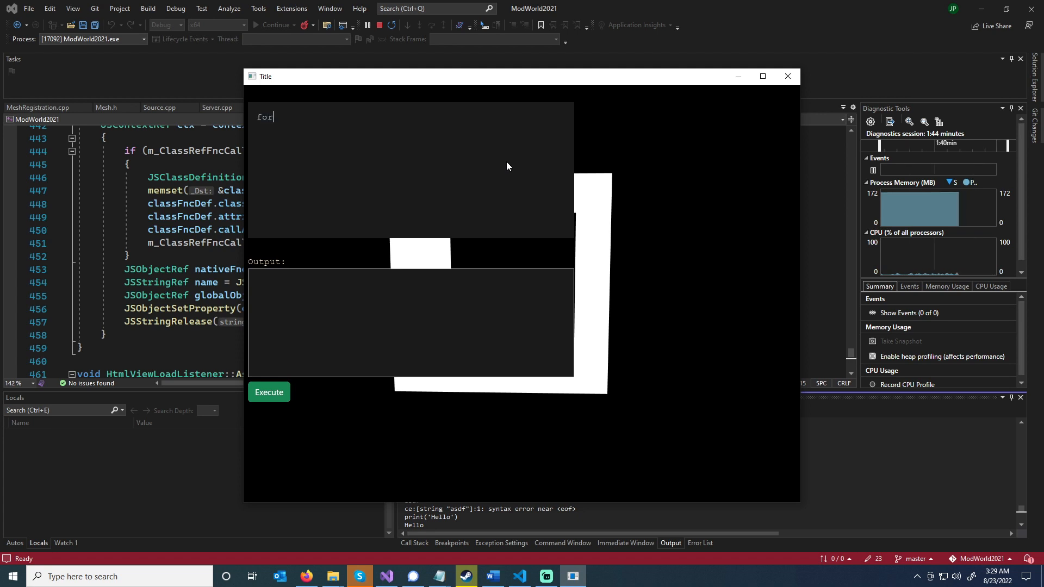
type("i = 1, 5")
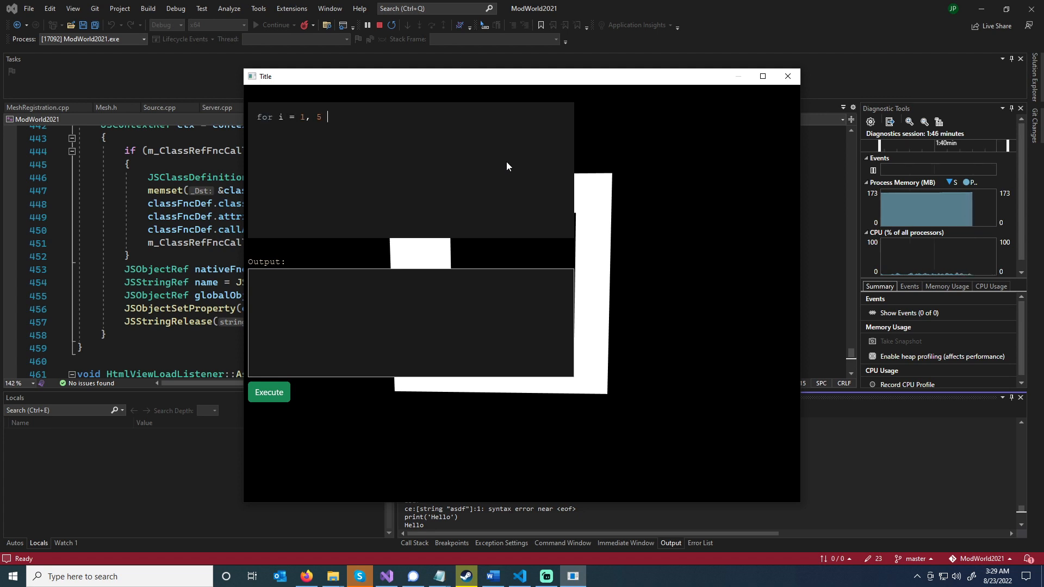
type("do")
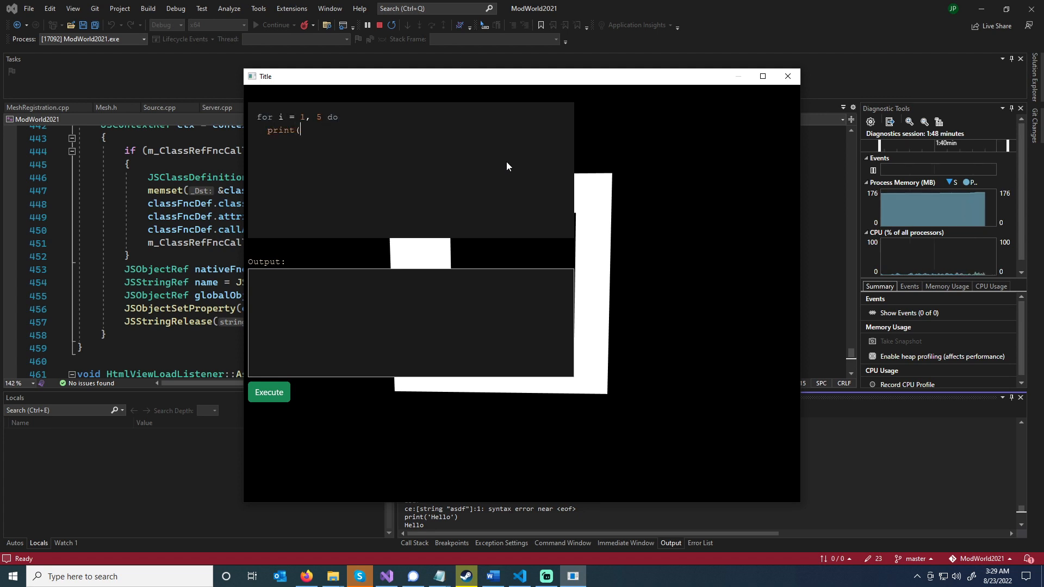
type("'Hello")
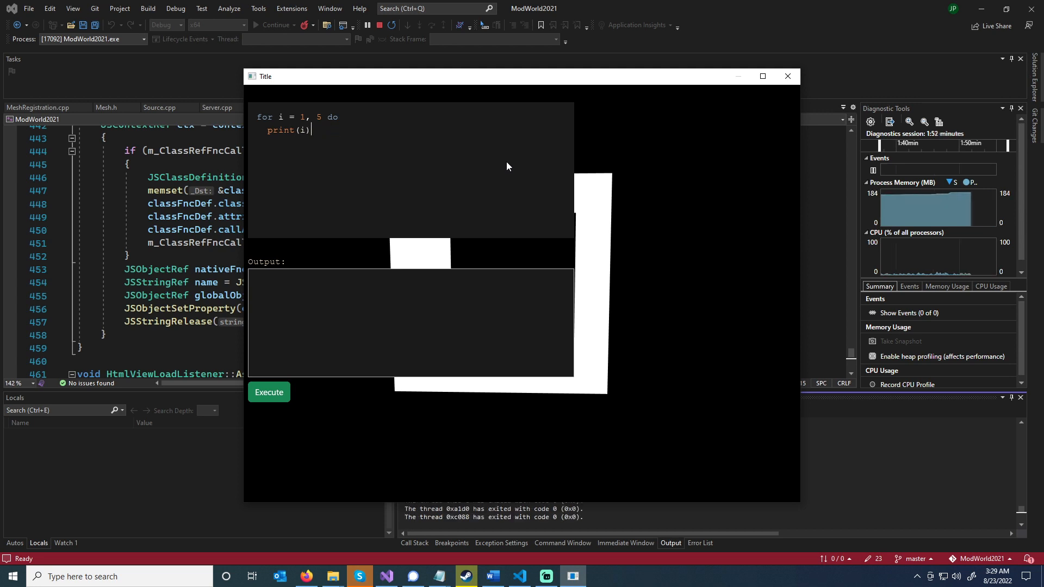
type("end")
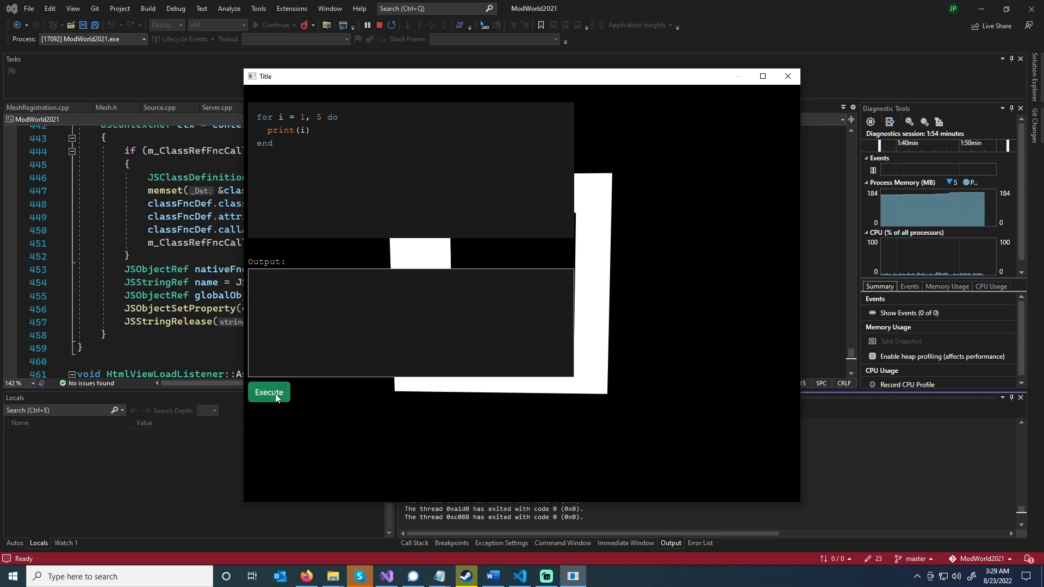
Execute the loop, then run return "Hello" so the Output box reports Hello
left_click(269, 391)
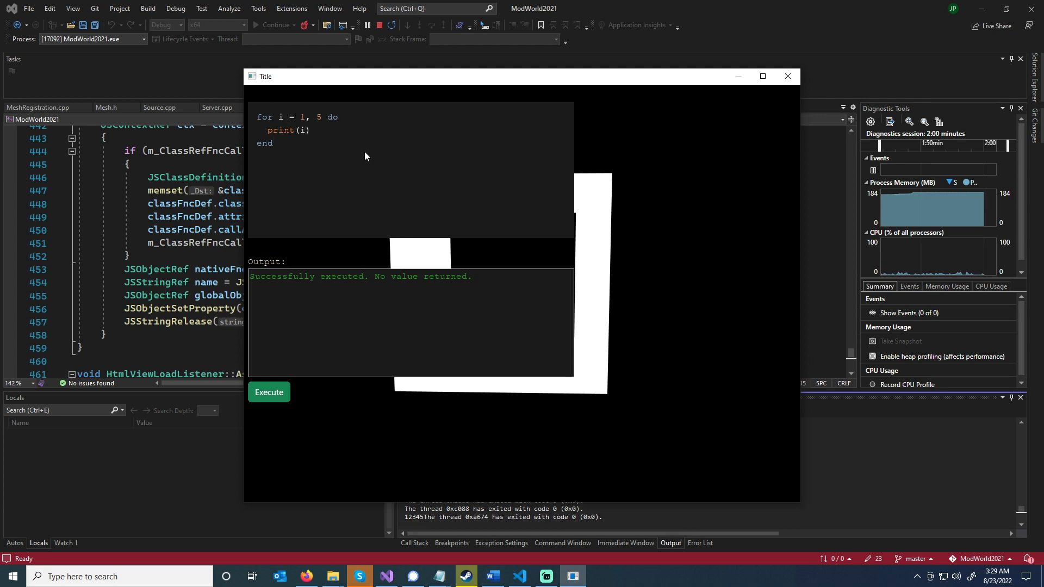
left_click(269, 392)
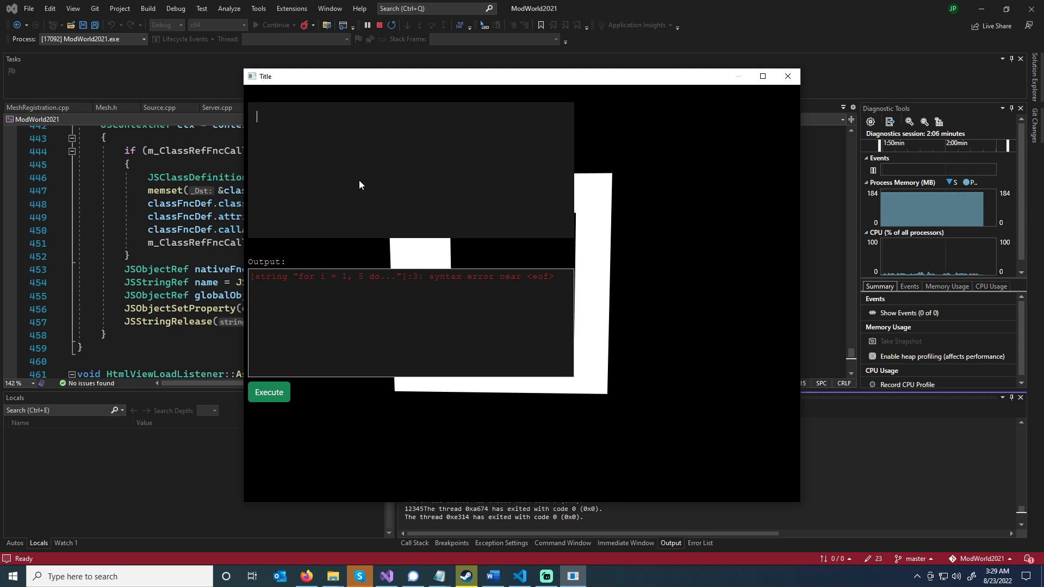
type("return \"Hello")
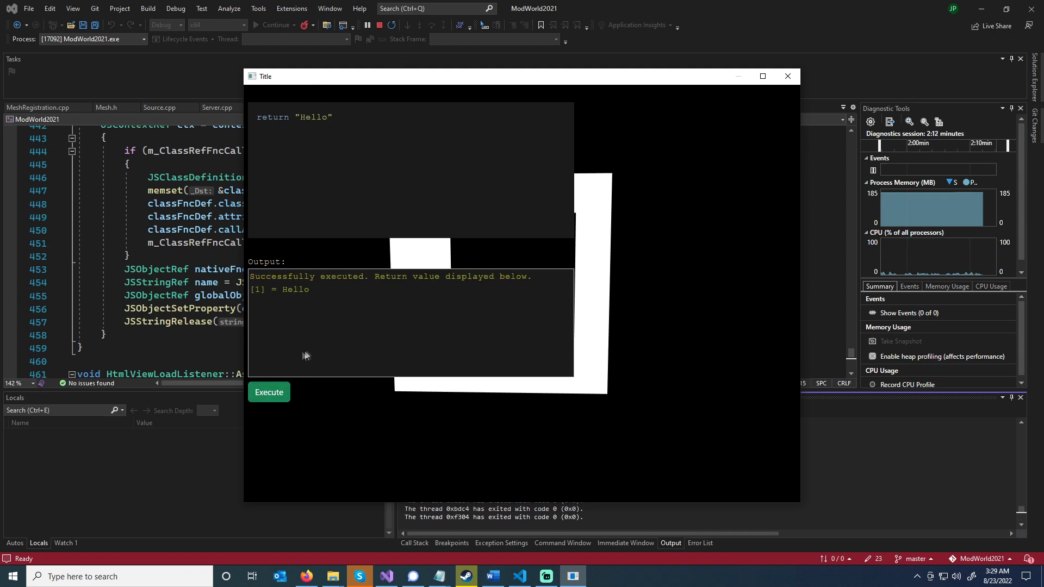
mouse_move(395, 124)
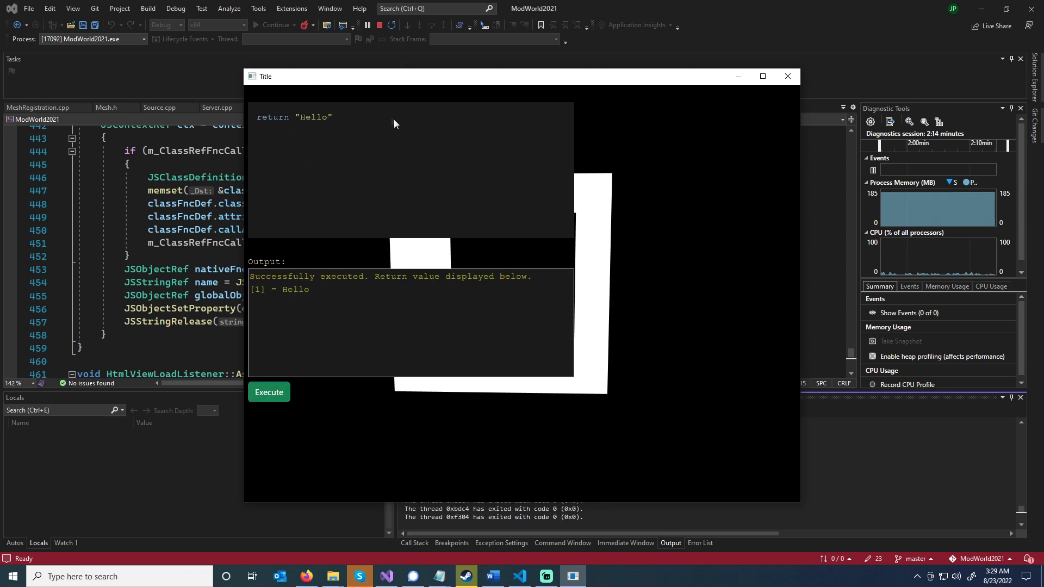
type(", \"c")
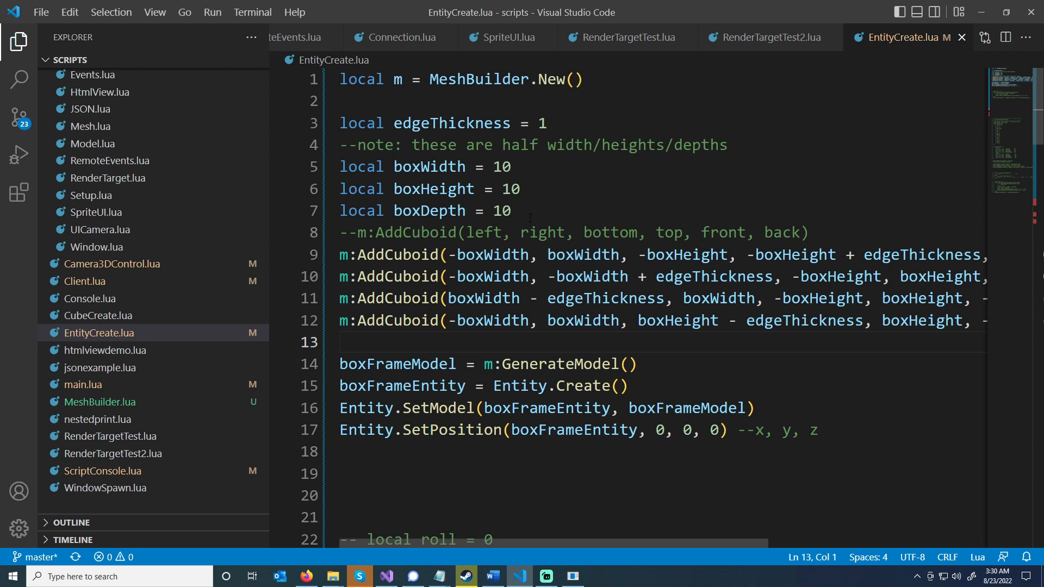
Walk through EntityCreate.lua, highlighting MeshBuilder and the SetPosition line
double_click(476, 79)
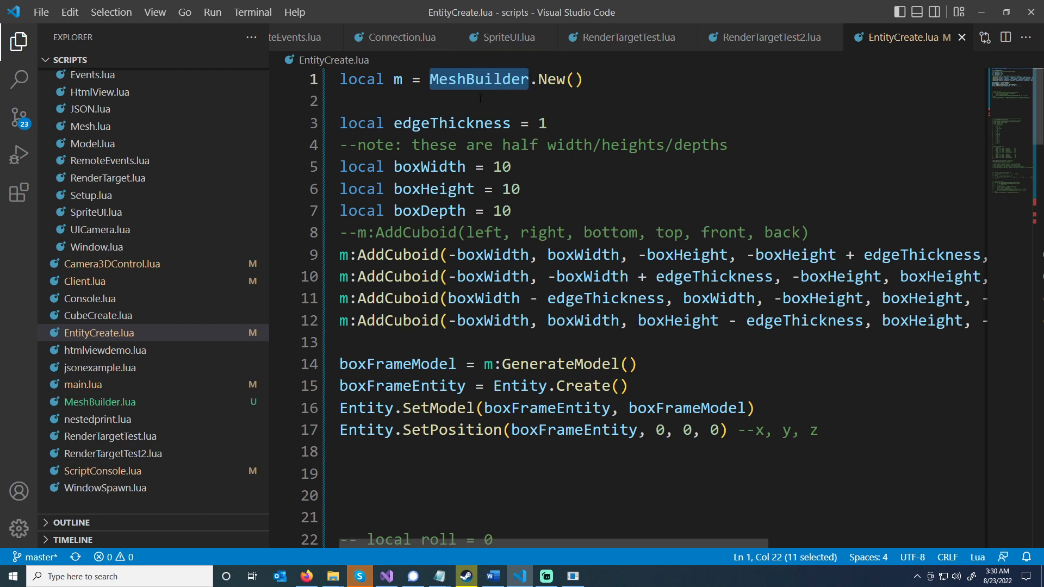
double_click(398, 254)
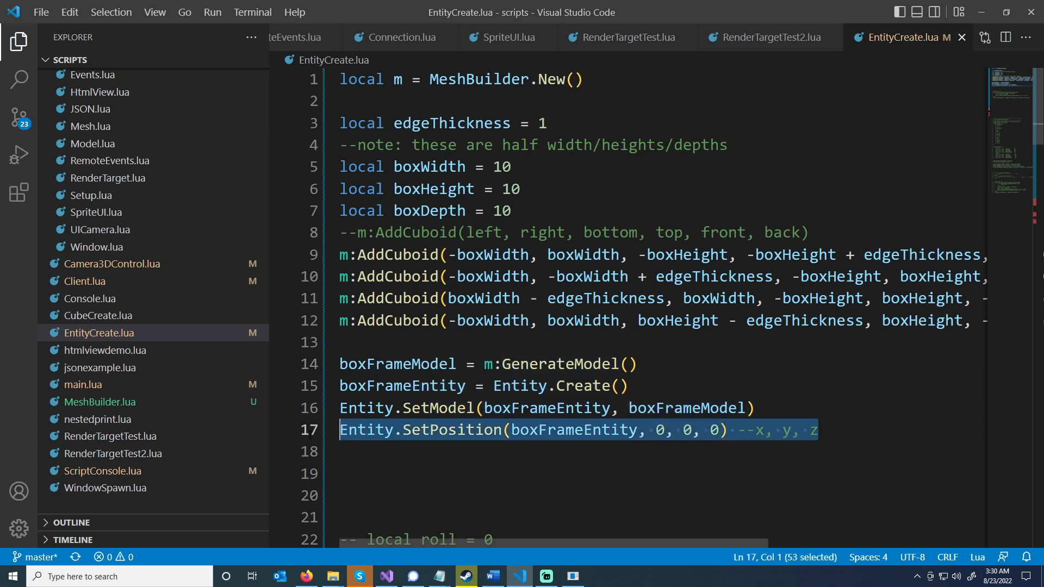
scroll("down", 3)
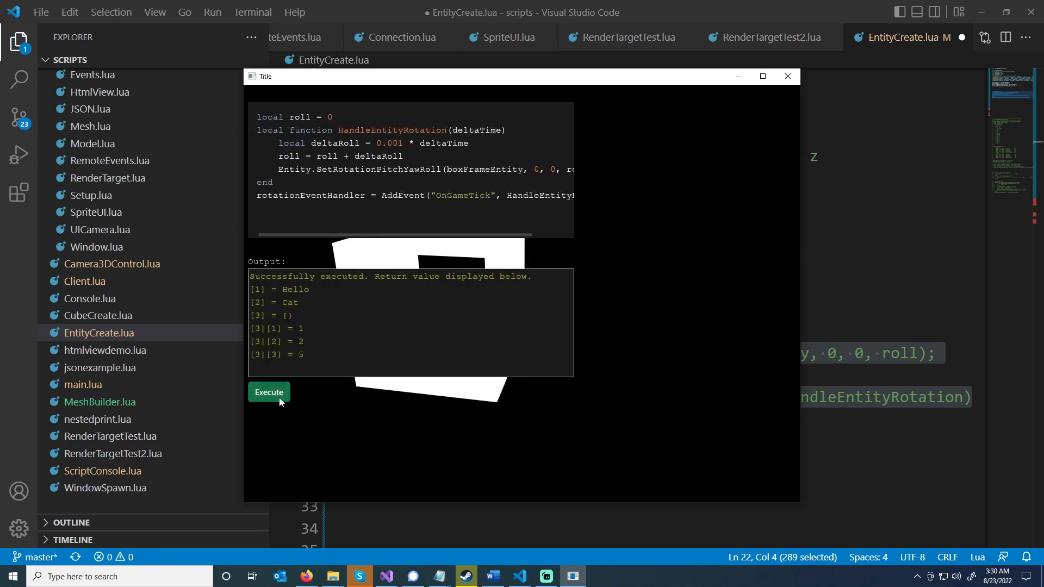
Execute the OnGameTick roll-rotation script, highlighting OnGameTick and rotationEventHandler
left_click(269, 392)
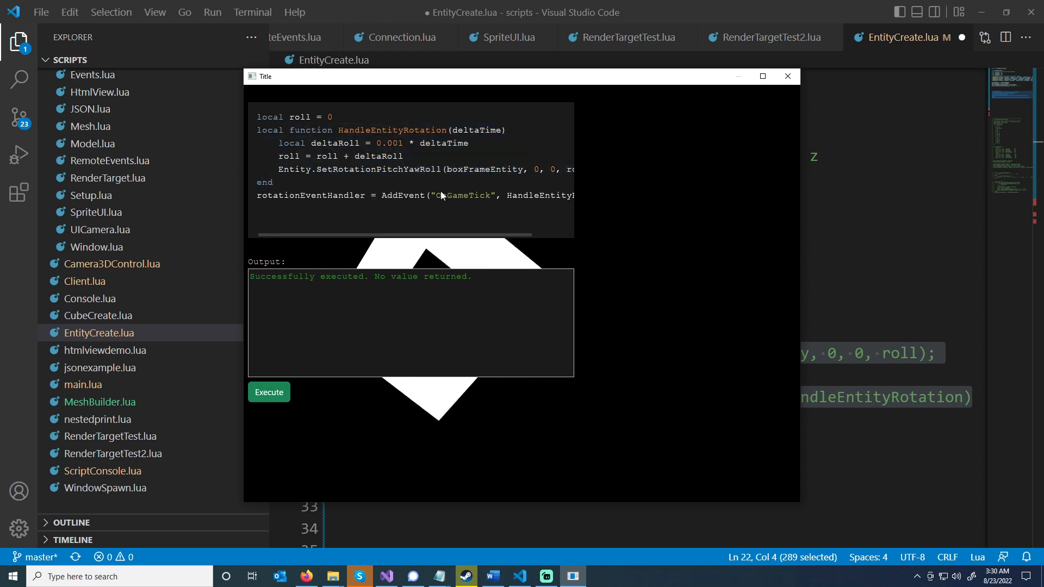
double_click(462, 194)
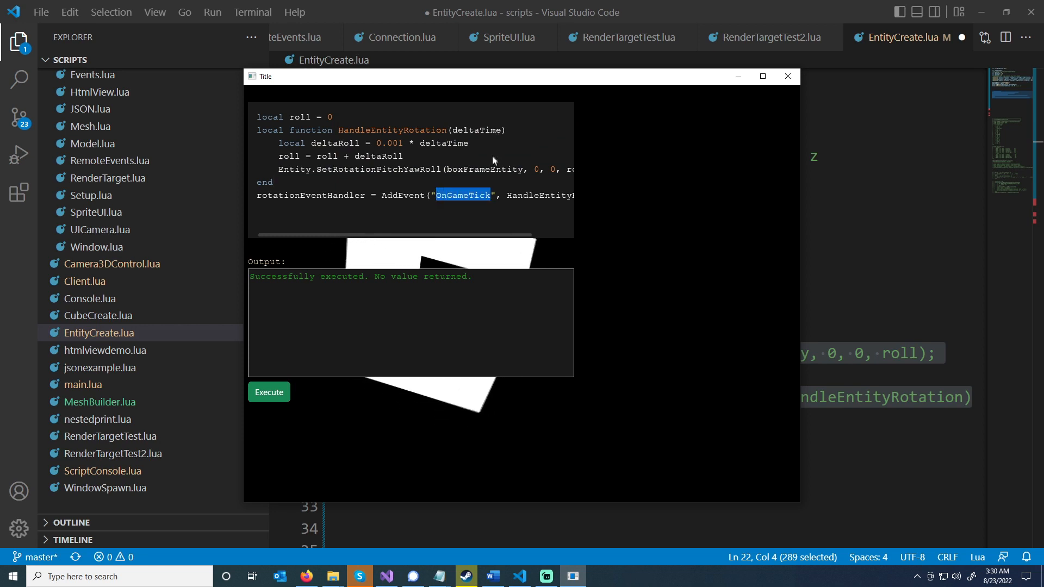
left_click(468, 143)
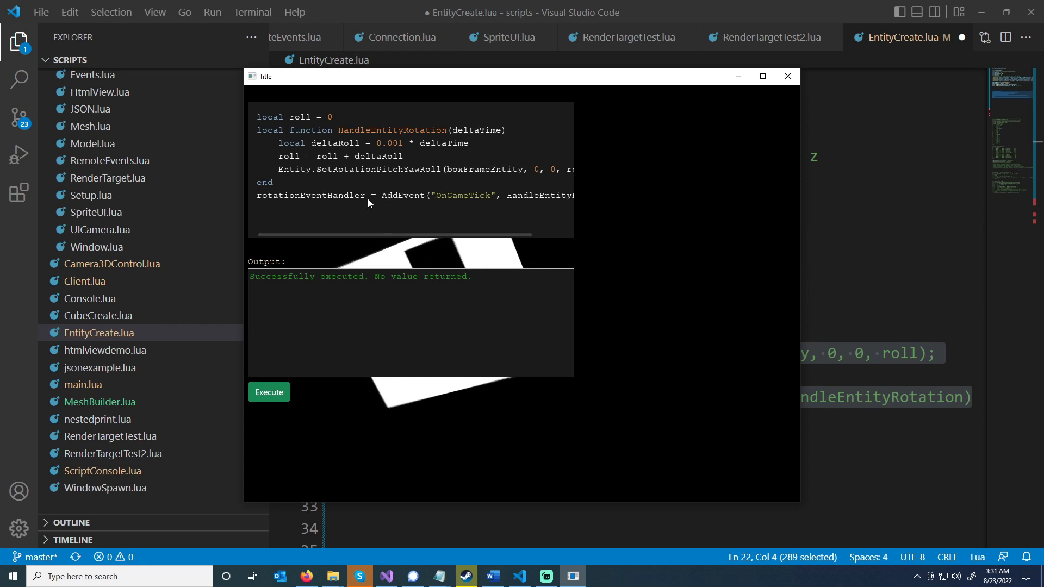
double_click(310, 194)
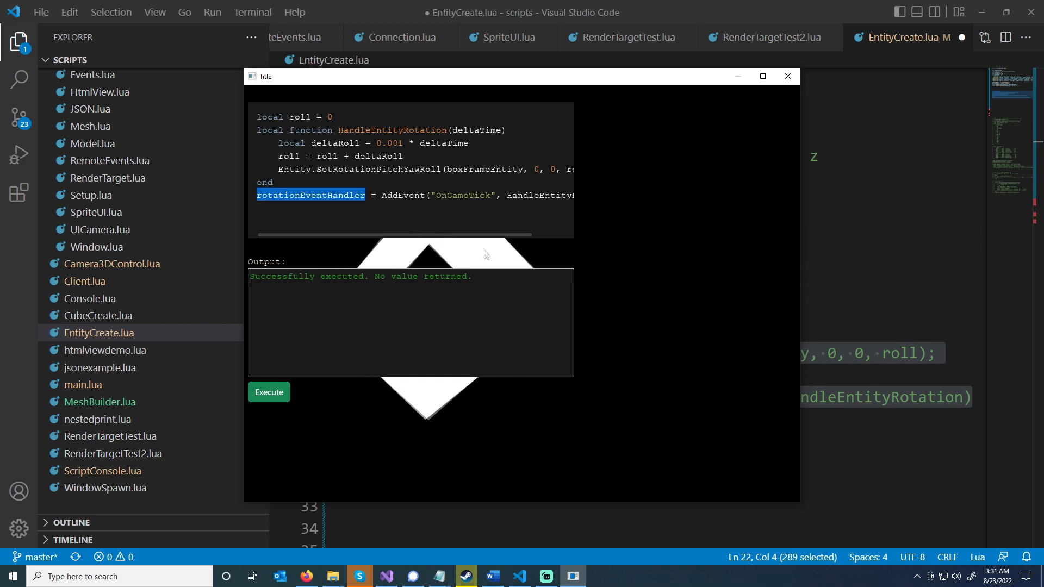
mouse_move(445, 250)
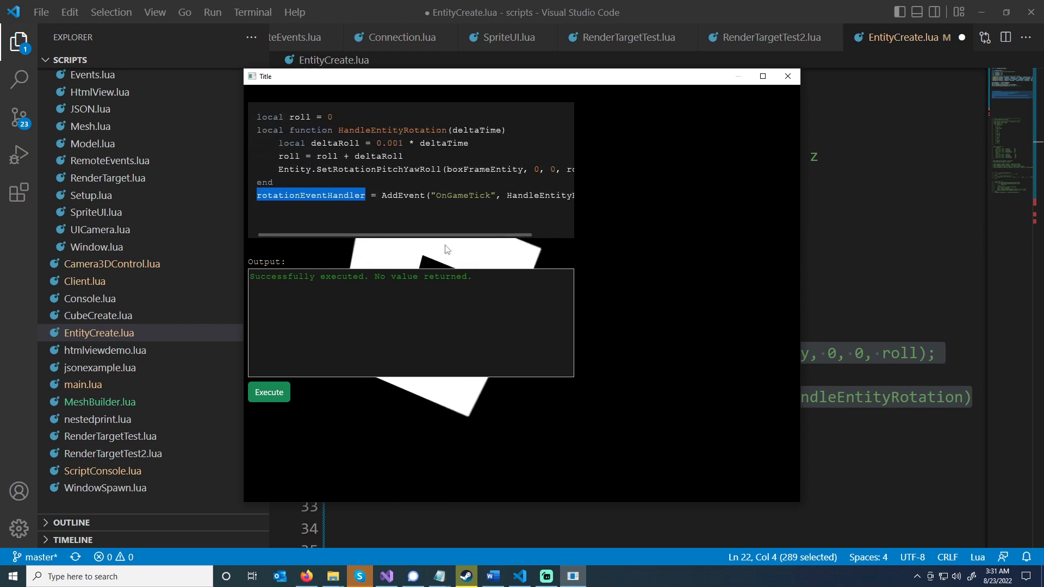
Enter DestroyEvent(rotationEventHandler) in the console to stop the rotation
left_click(269, 391)
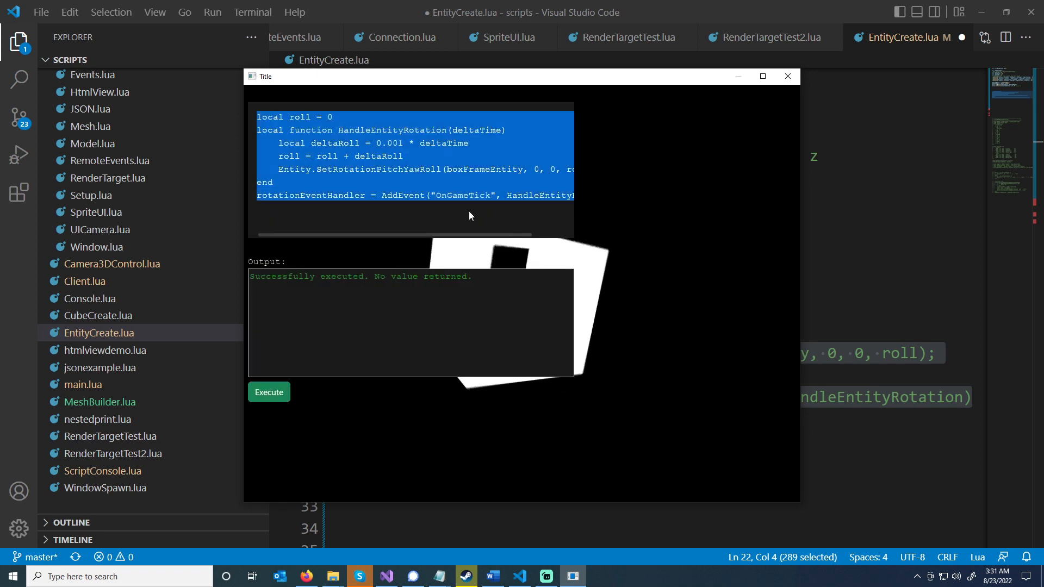
type("DestroyEvent(rotationEventHandler")
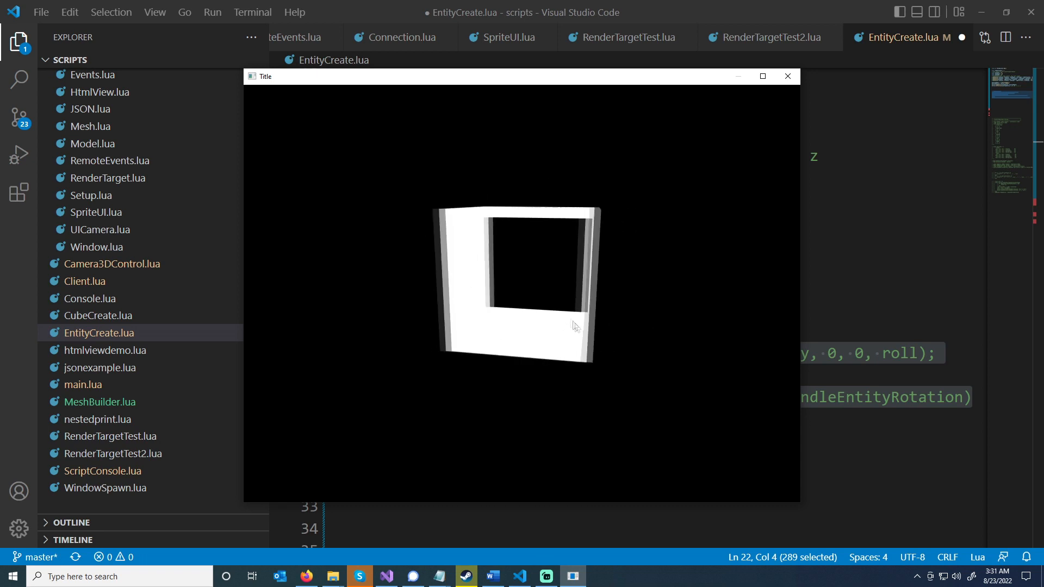
Run CallEvent("SpawnWindow"), opening Some Test browser windows showing Google results for test
left_click(269, 391)
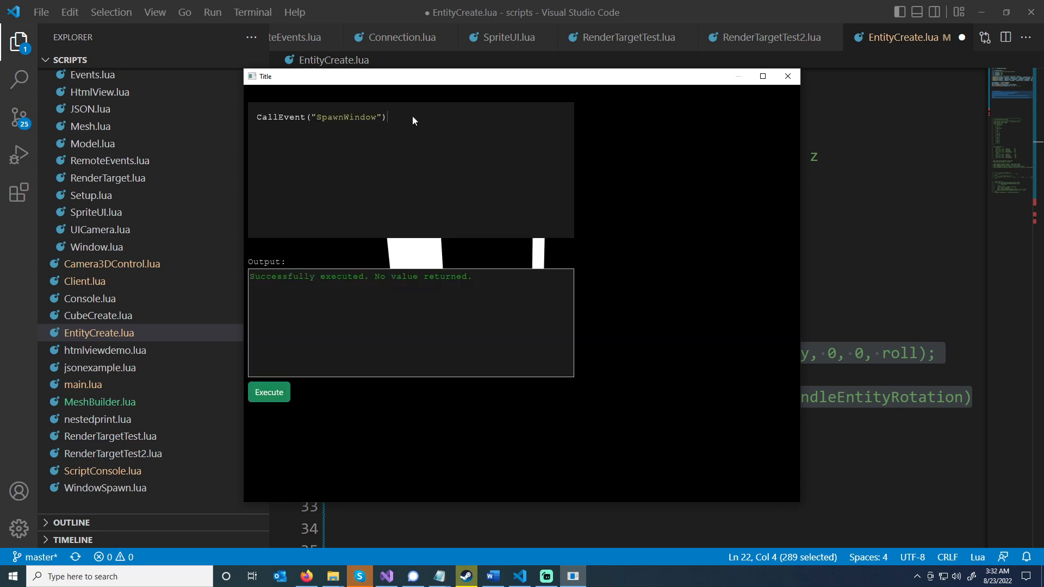
mouse_move(345, 154)
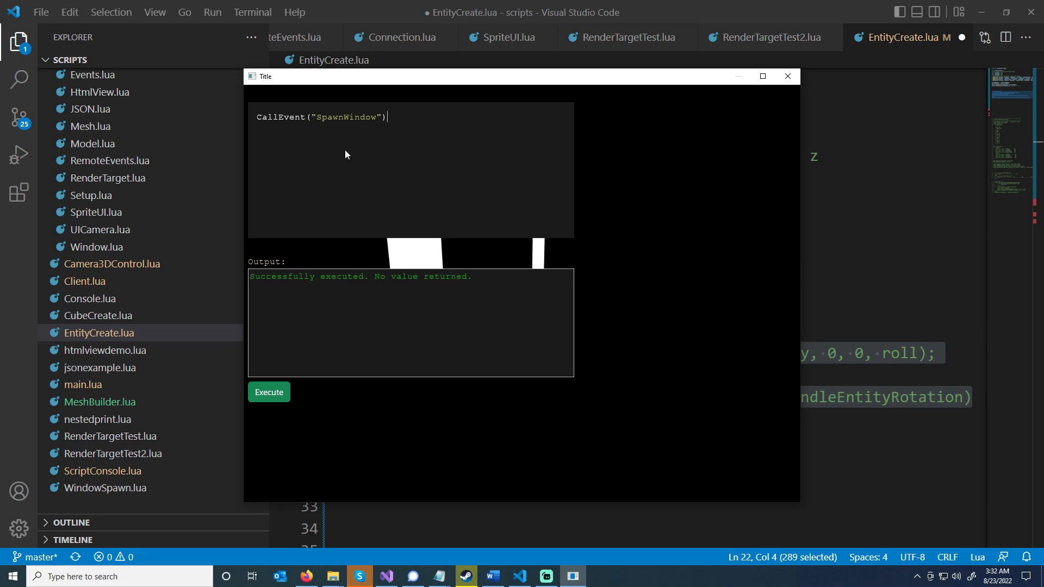
mouse_move(268, 392)
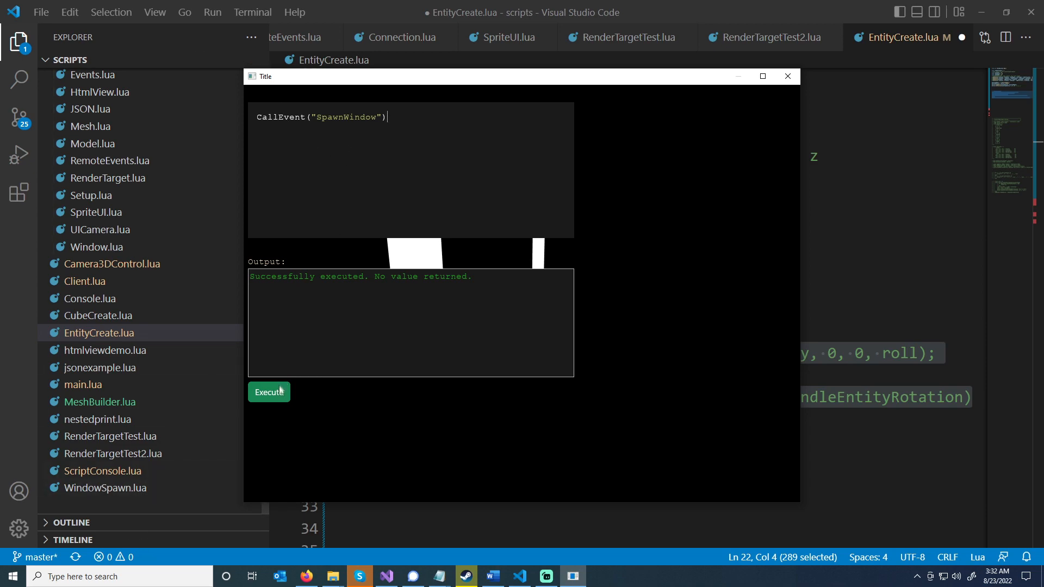
left_click(269, 392)
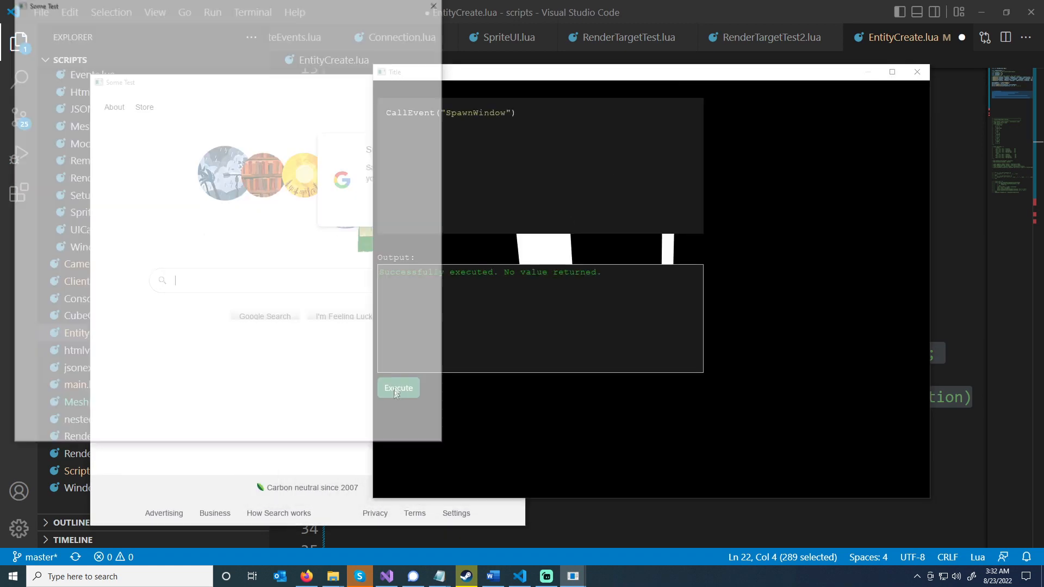
left_click(398, 387)
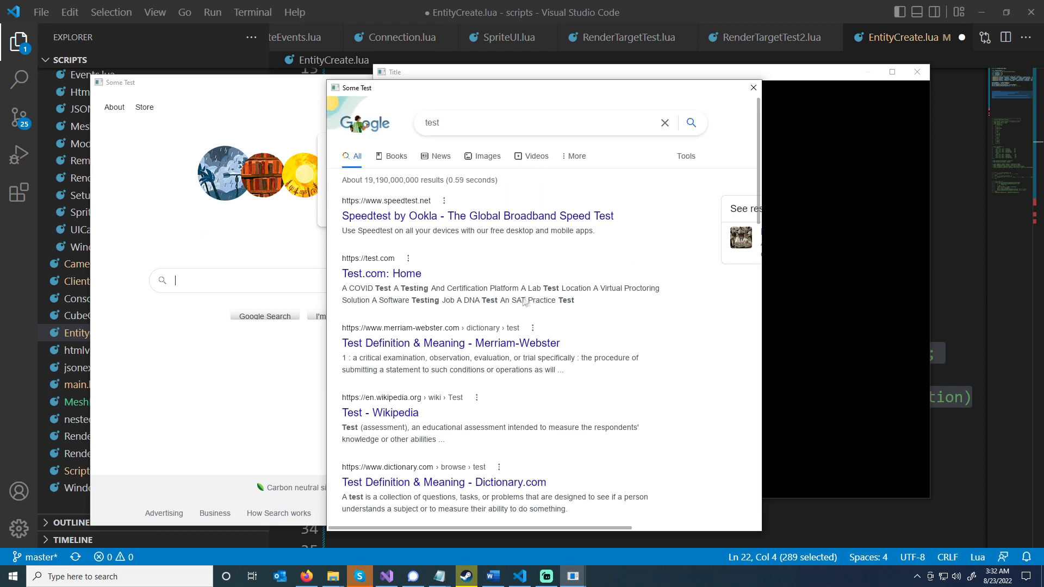
mouse_move(618, 94)
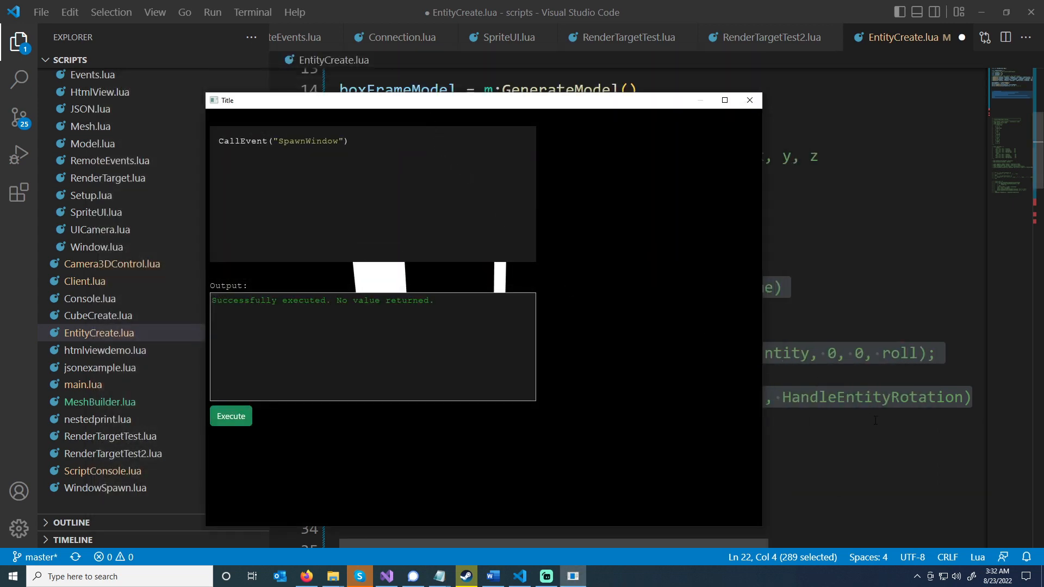
Rerun the rotation script, hide the console to leave the frame spinning, then close the window
left_click(750, 100)
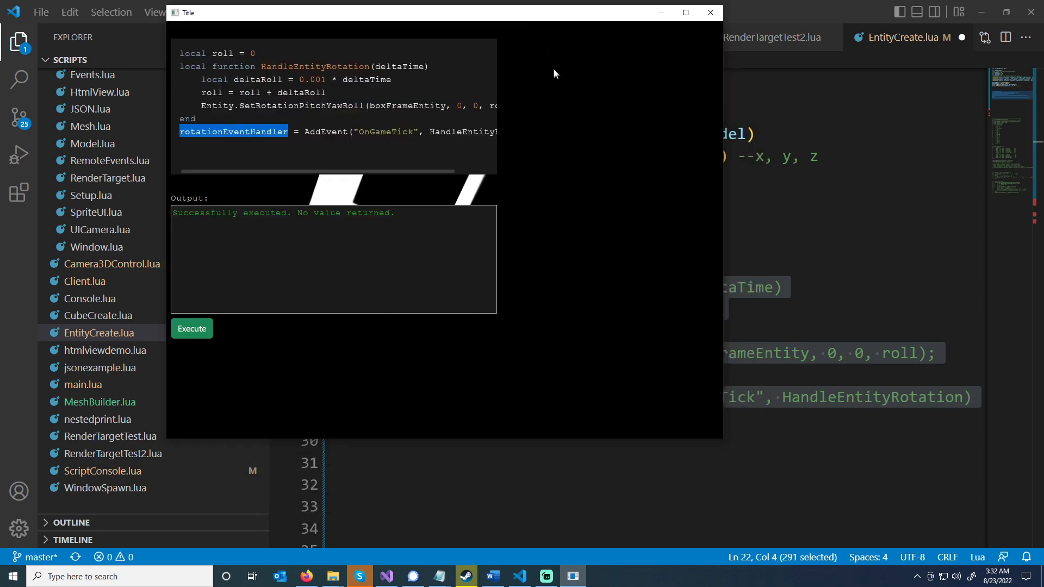
left_click(192, 329)
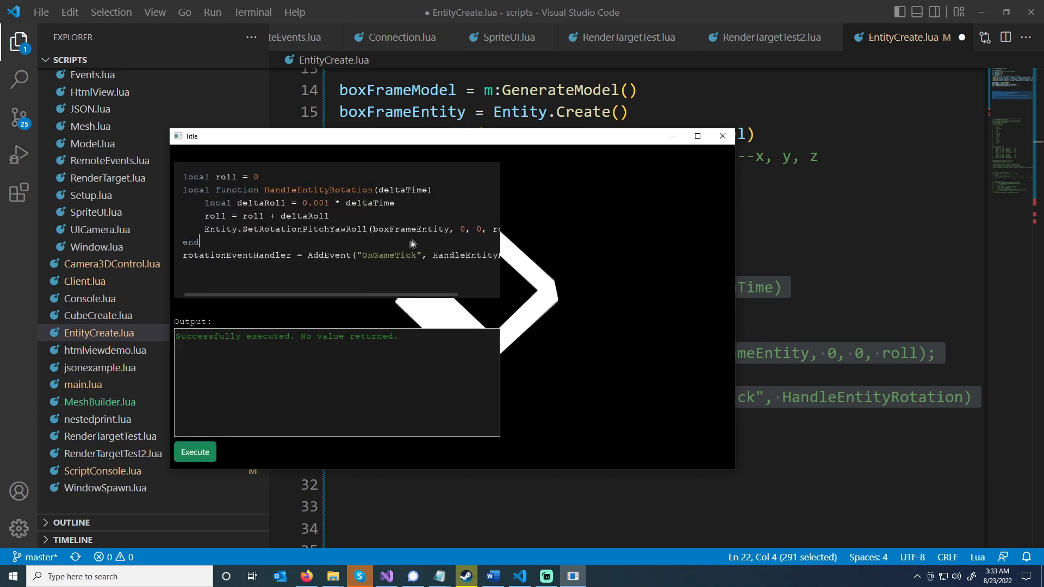
left_click(195, 451)
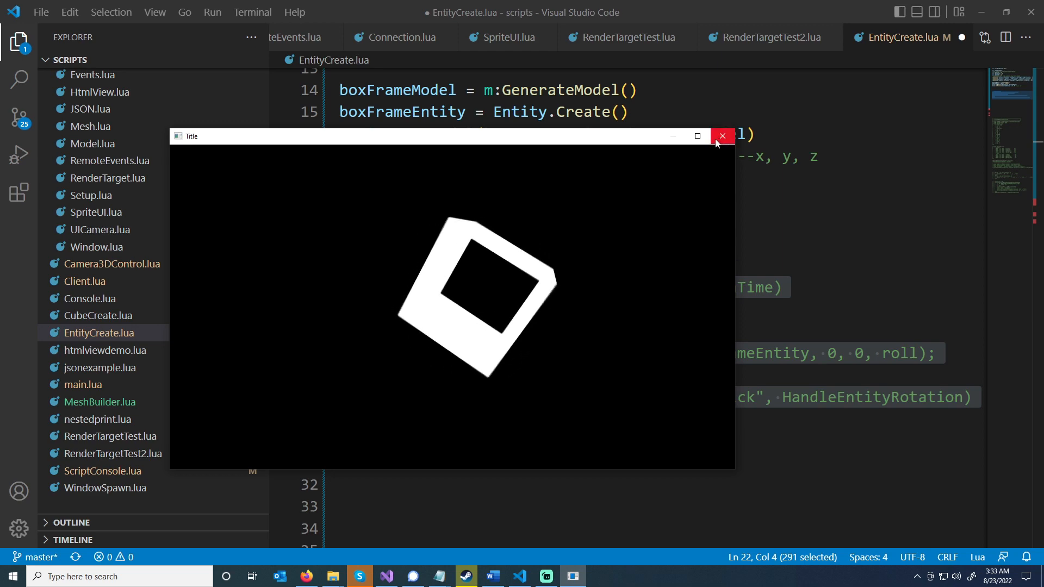
mouse_move(722, 137)
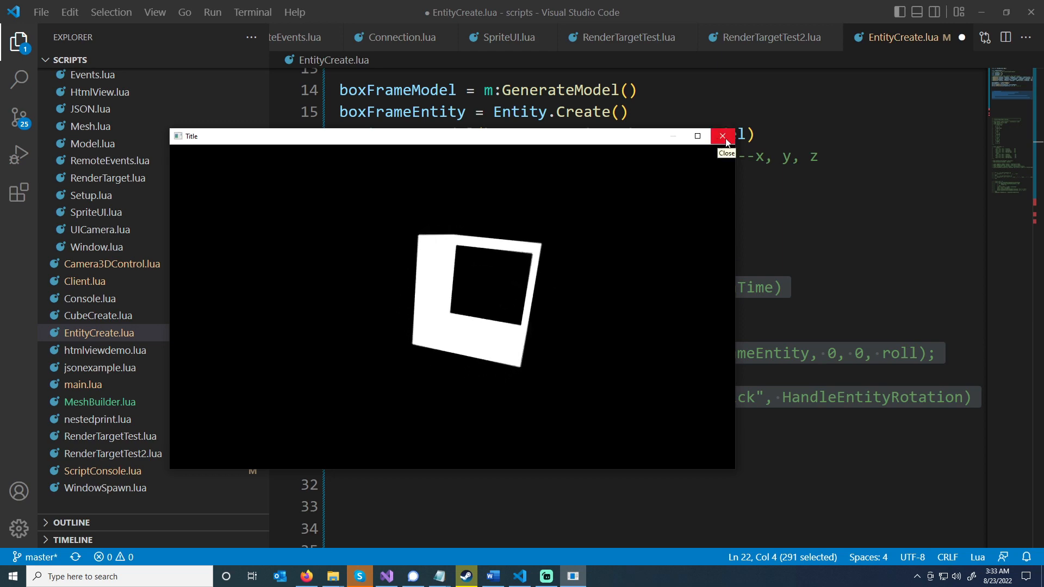
Close the engine window and bring up main.lua's DoFile script list in the editor
left_click(722, 137)
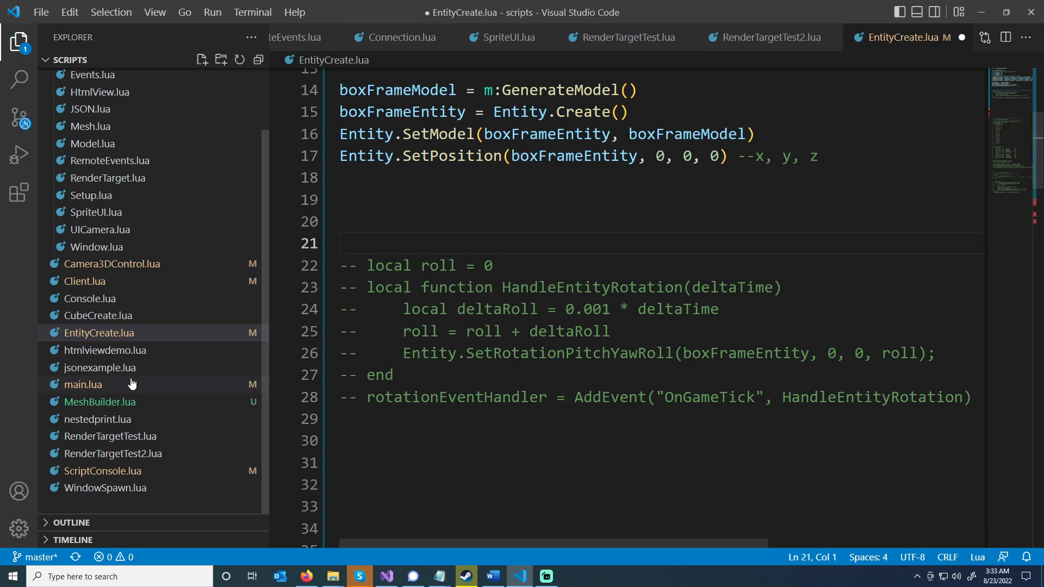
left_click(82, 384)
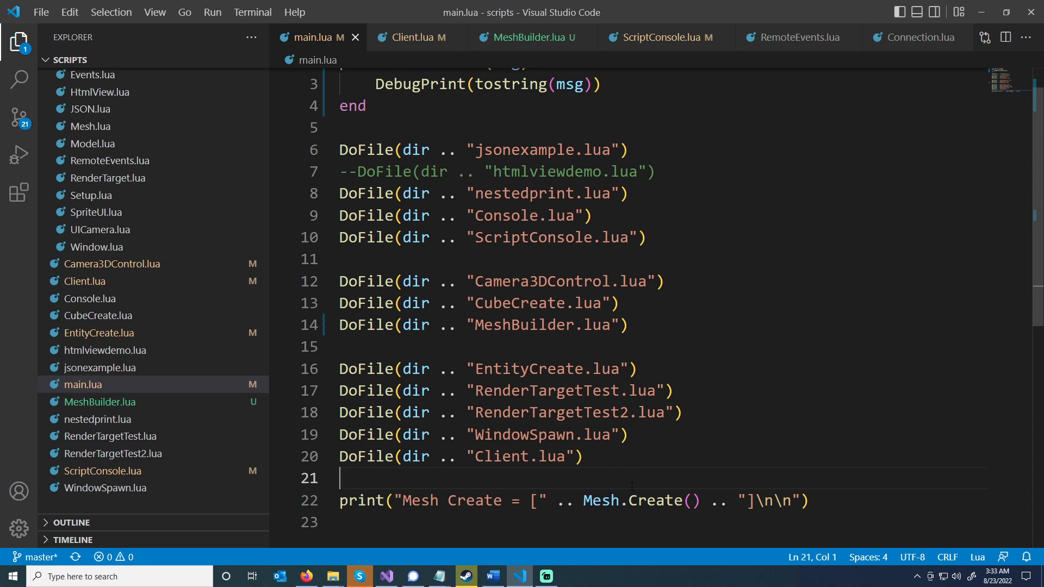
mouse_move(386, 576)
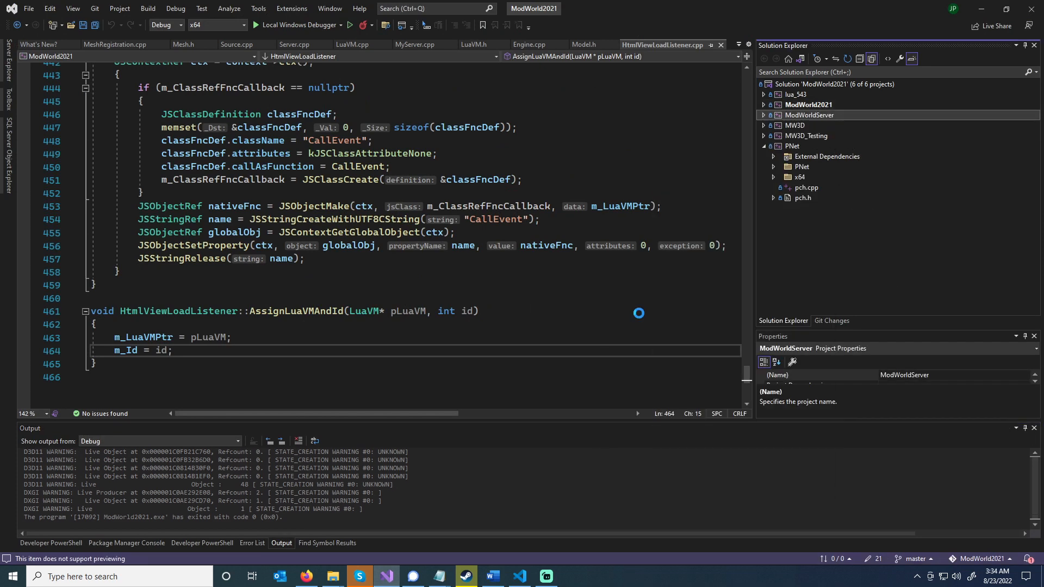
Launch ModWorldServer under the debugger and start a new ModWorld2021 client instance
left_click(296, 25)
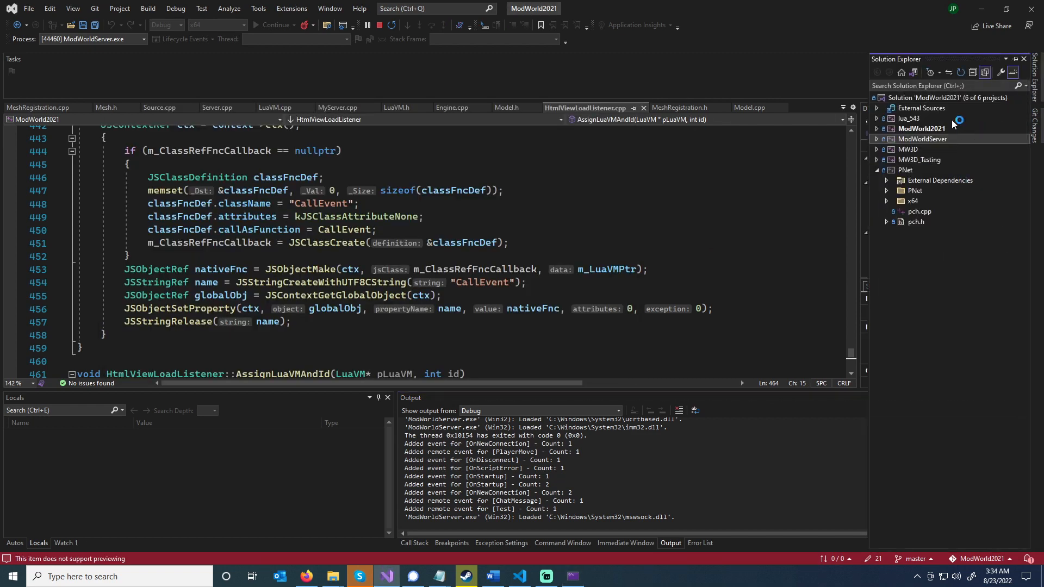
right_click(921, 128)
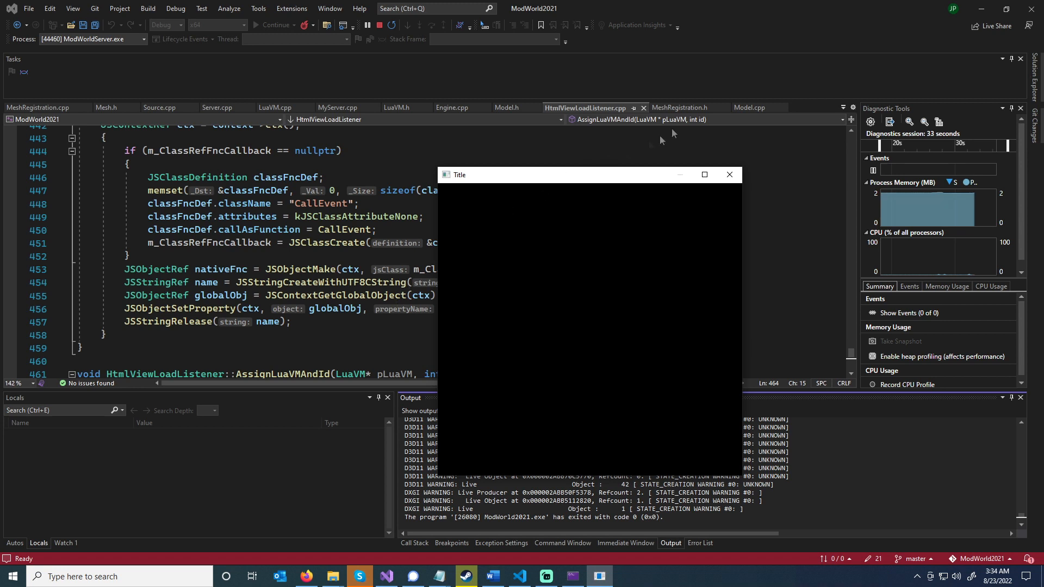
mouse_move(609, 351)
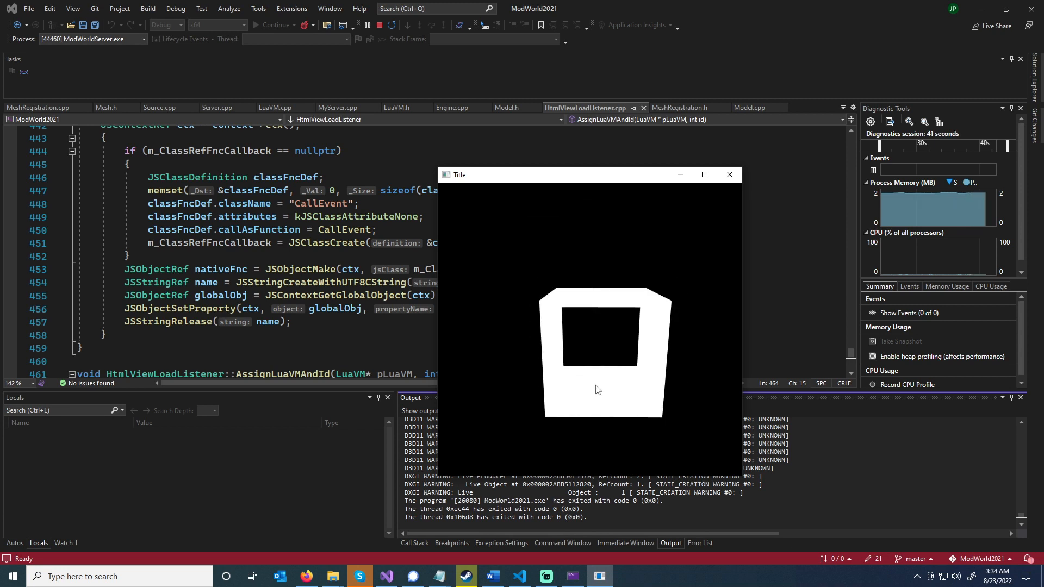
mouse_move(655, 306)
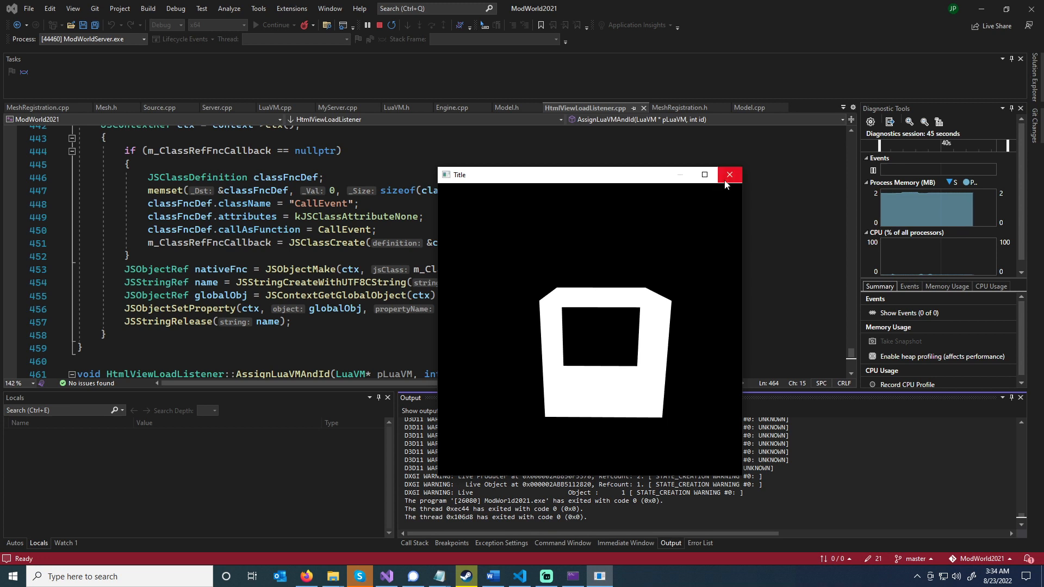
mouse_move(730, 174)
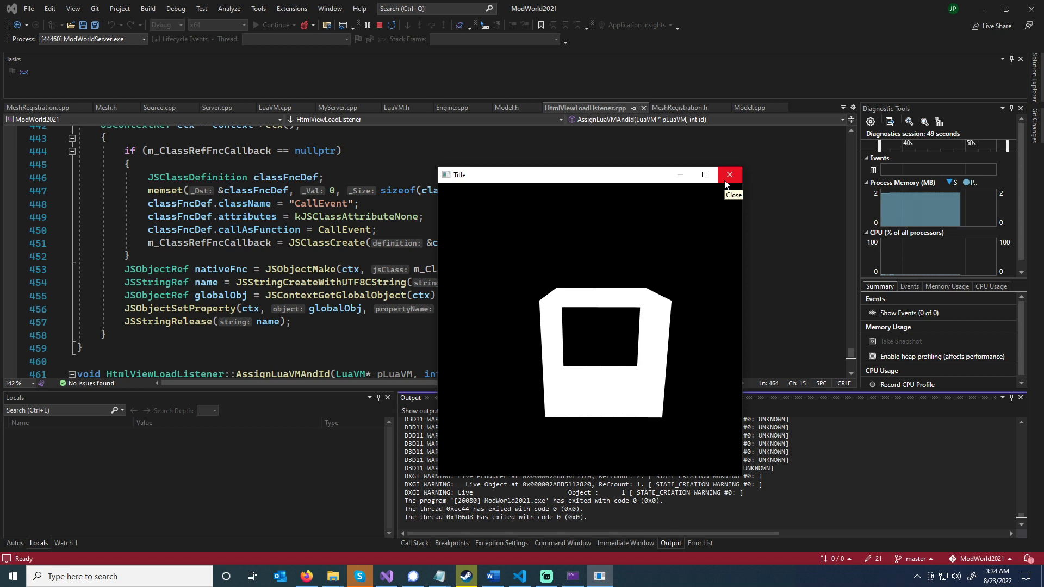
mouse_move(726, 185)
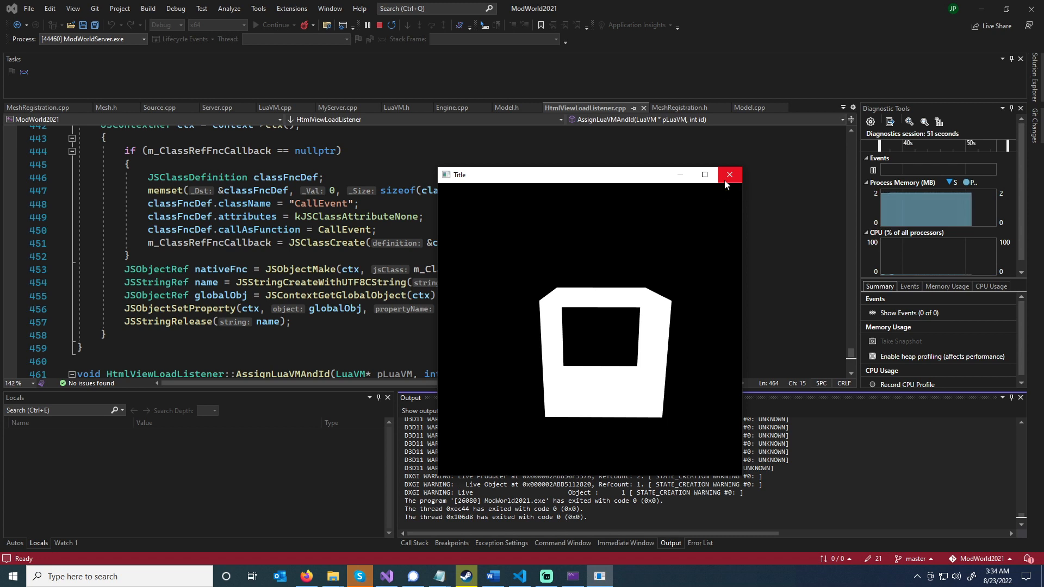